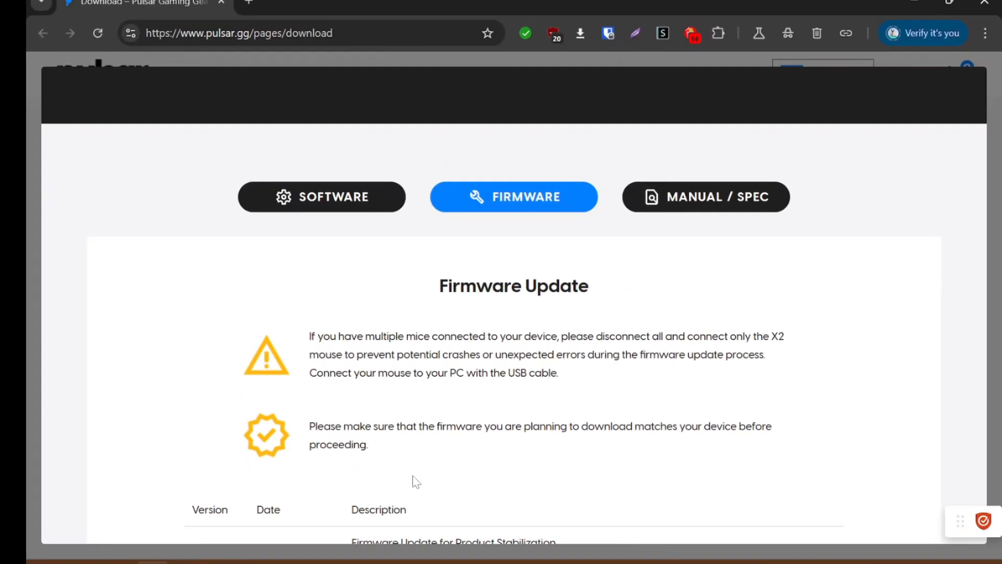
{"action": "mouse_move", "coordinate": [448, 394]}
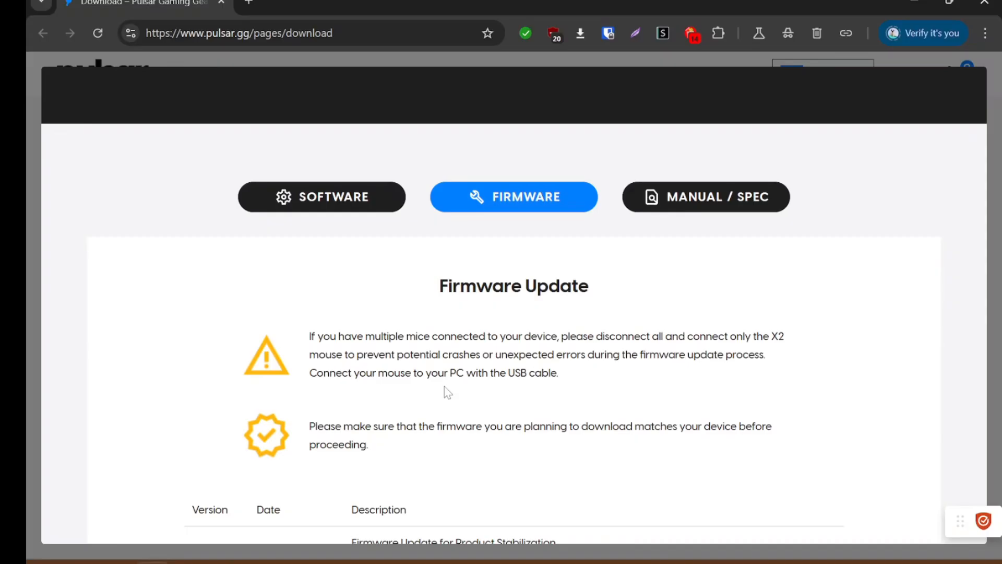
Scroll the pulsar.gg firmware page down to the V0.218 firmware row and its download icon
{"action": "scroll", "scroll_direction": "down", "scroll_amount": 3}
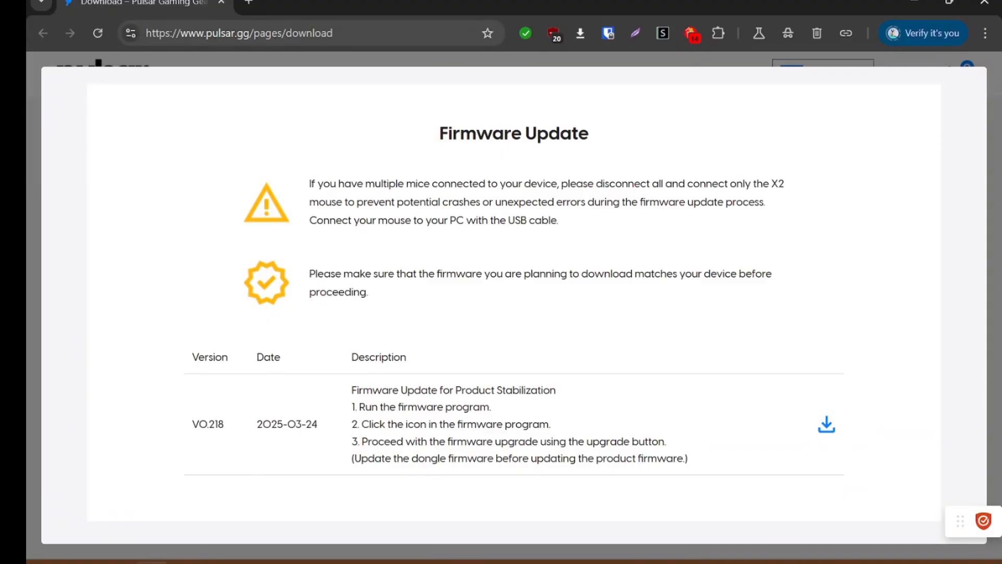
{"action": "mouse_move", "coordinate": [312, 438]}
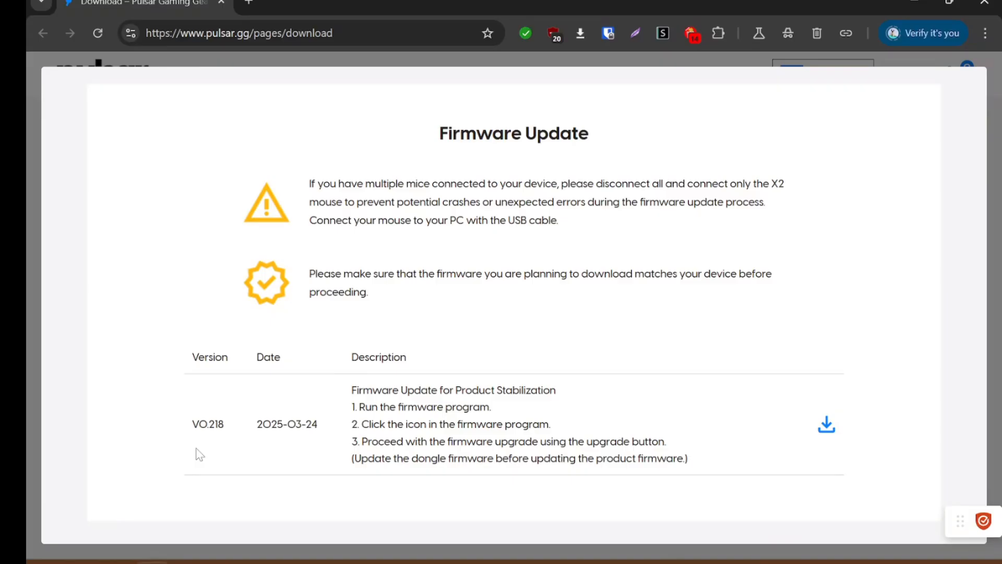
{"action": "mouse_move", "coordinate": [230, 466]}
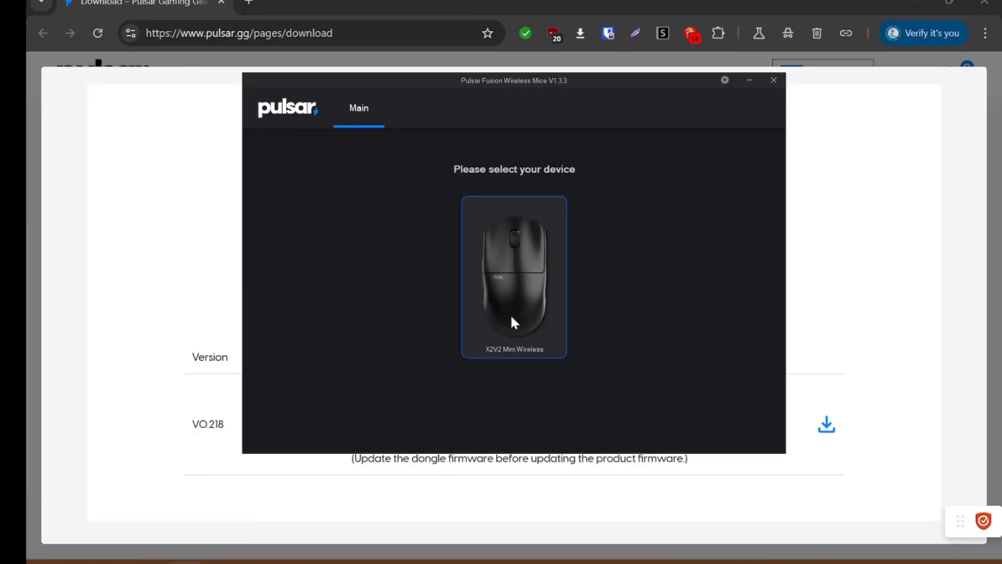
{"action": "mouse_move", "coordinate": [524, 314]}
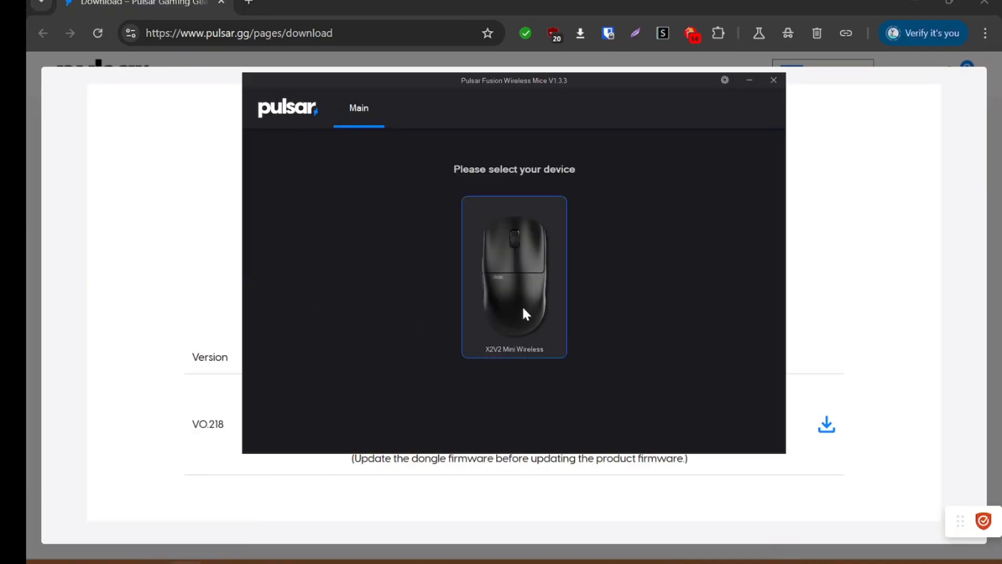
{"action": "mouse_move", "coordinate": [542, 346]}
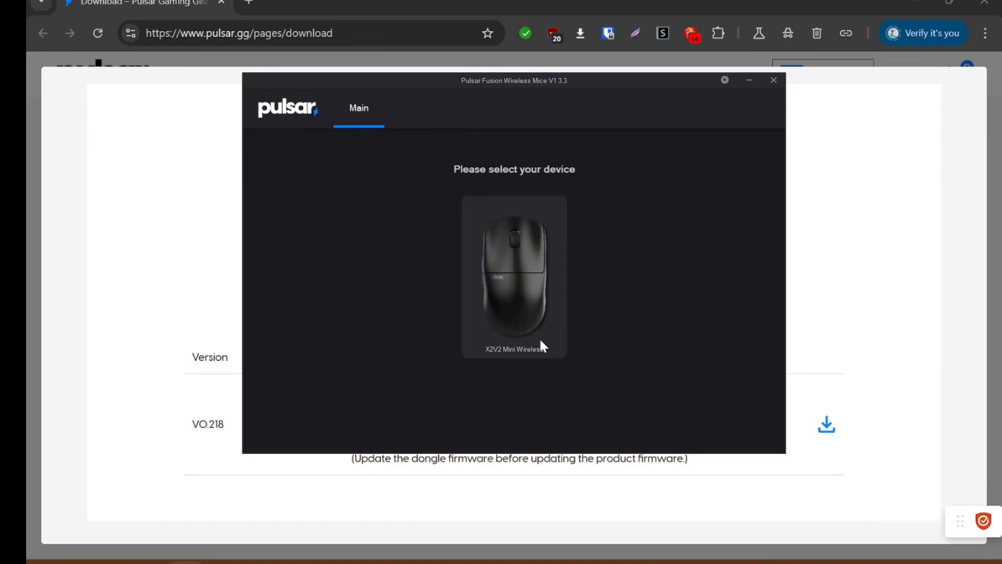
Select the X2V2 Mini Wireless card, acknowledging the mouse-offline warning, to show its settings
{"action": "left_click", "coordinate": [514, 276]}
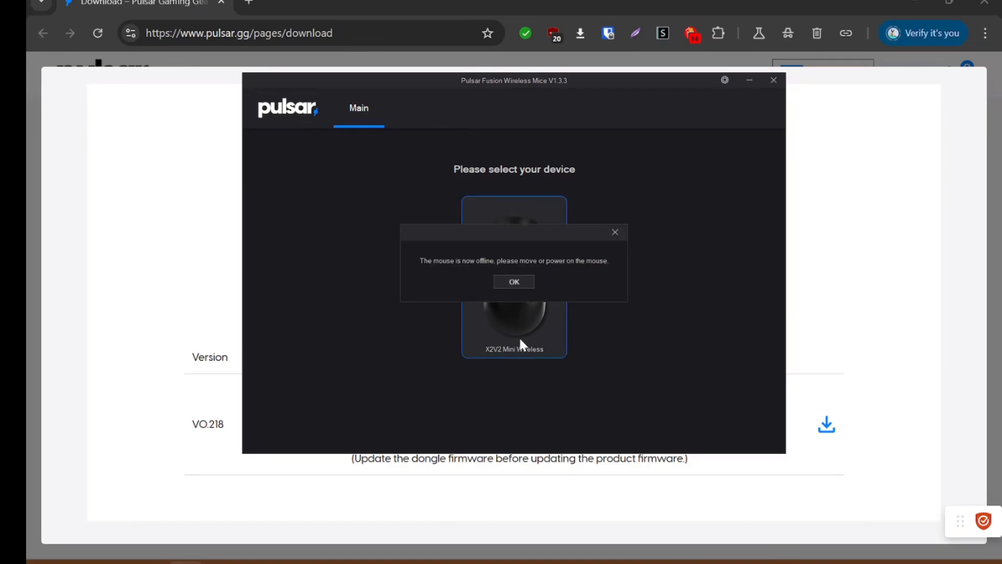
{"action": "mouse_move", "coordinate": [520, 364]}
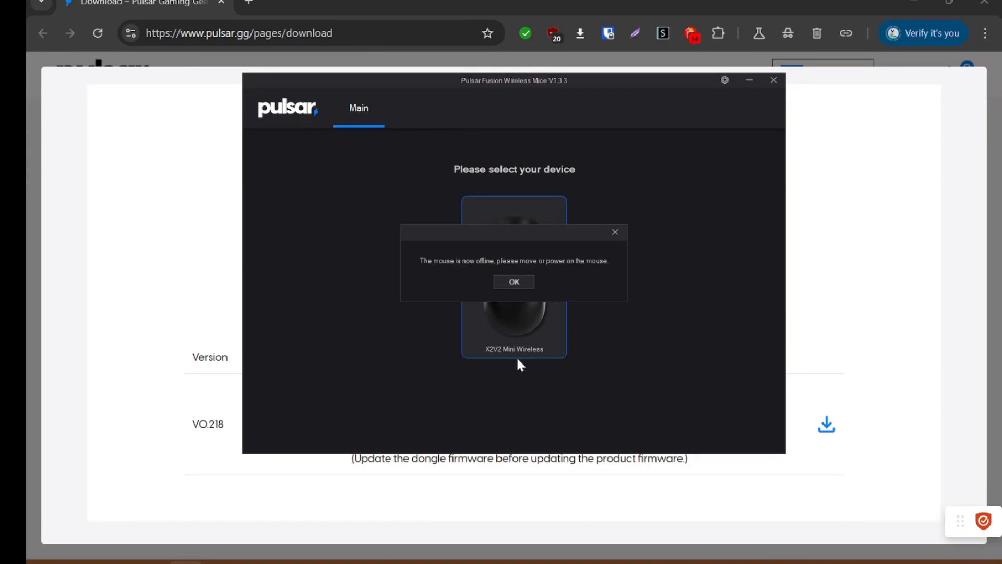
{"action": "left_click", "coordinate": [513, 280]}
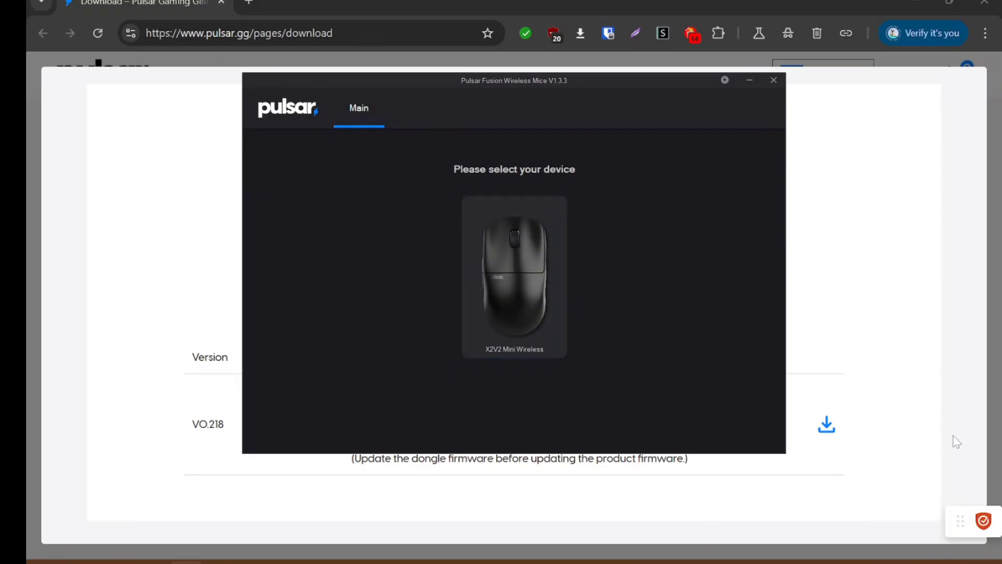
{"action": "mouse_move", "coordinate": [812, 306]}
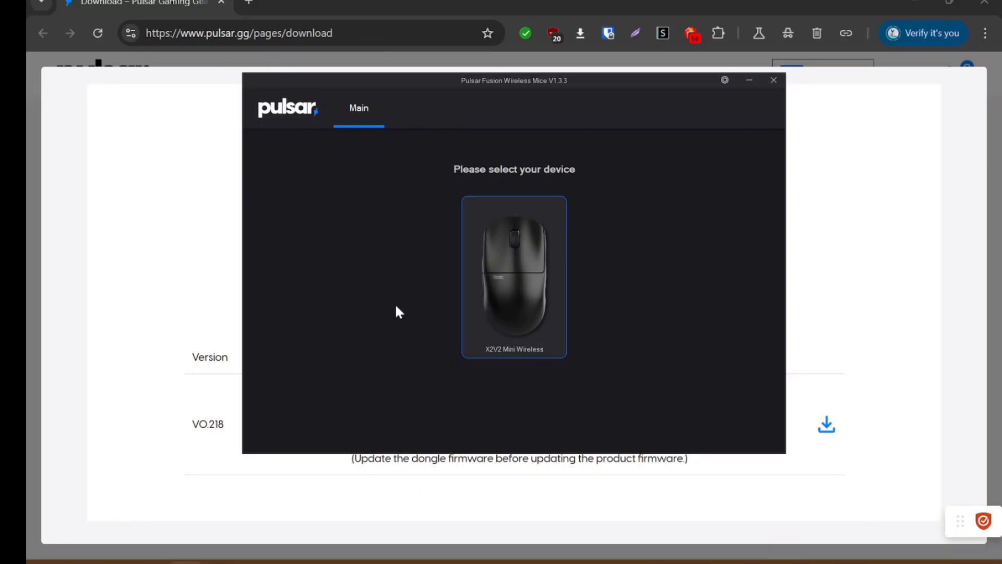
{"action": "mouse_move", "coordinate": [499, 260]}
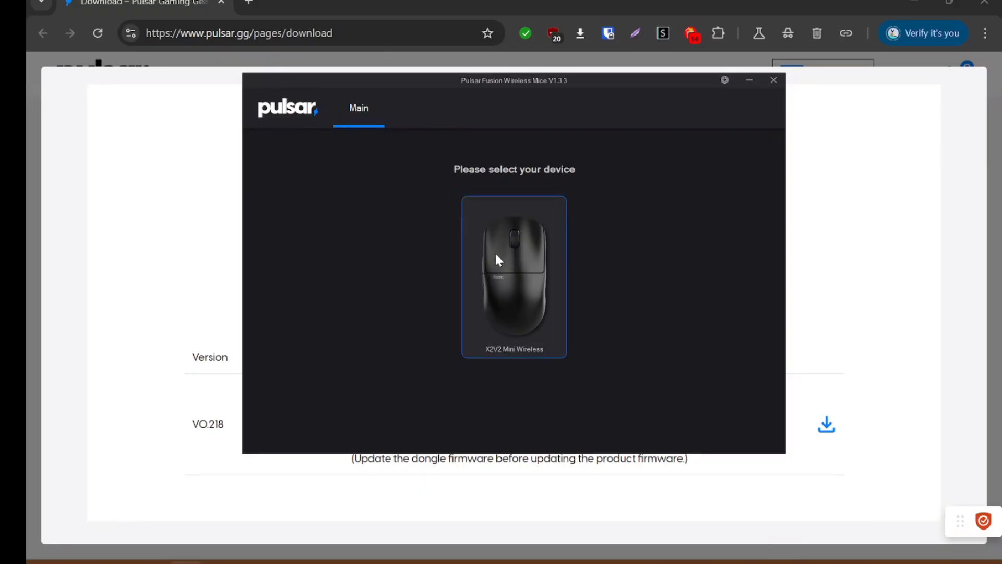
{"action": "left_click", "coordinate": [513, 277]}
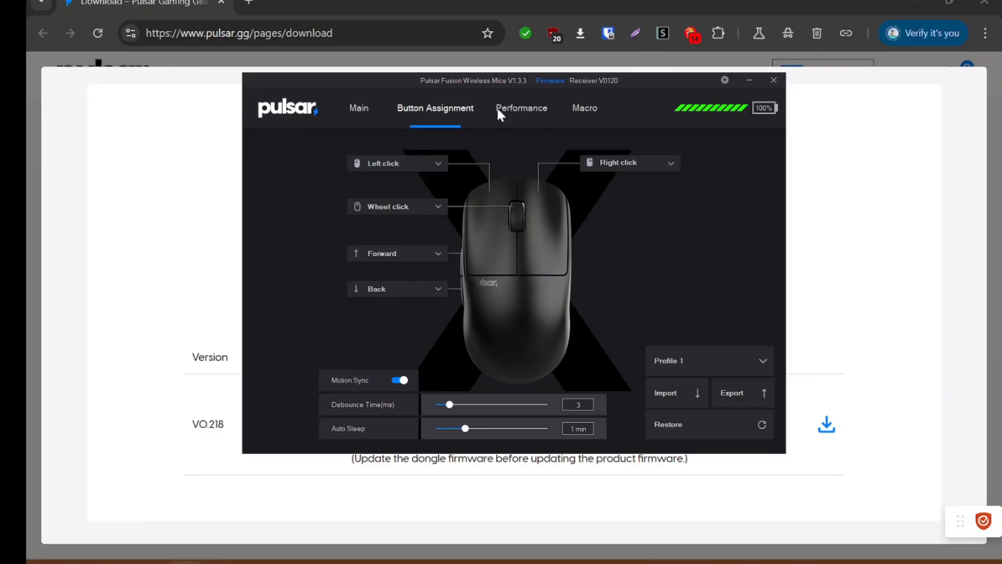
{"action": "mouse_move", "coordinate": [596, 91]}
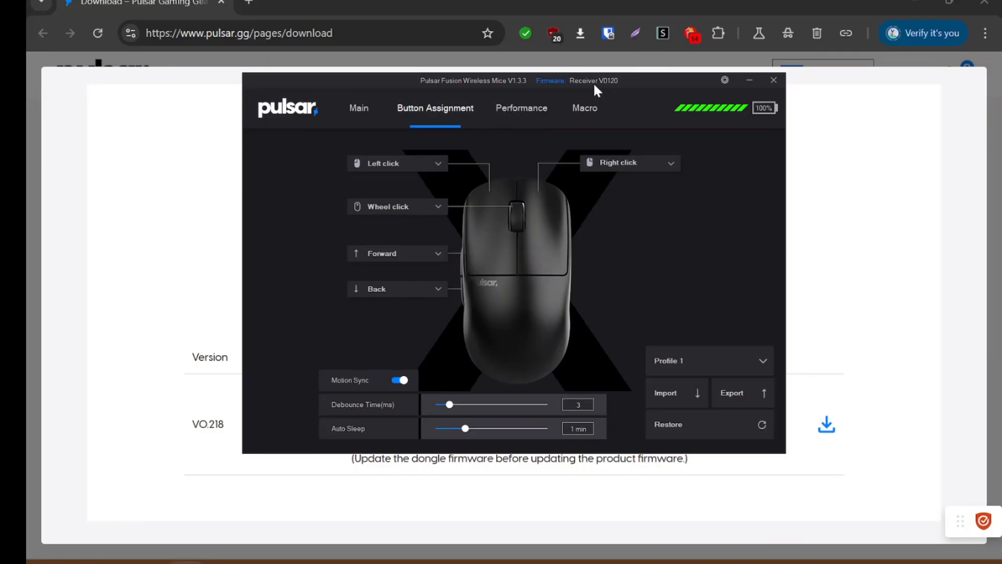
{"action": "mouse_move", "coordinate": [418, 87]}
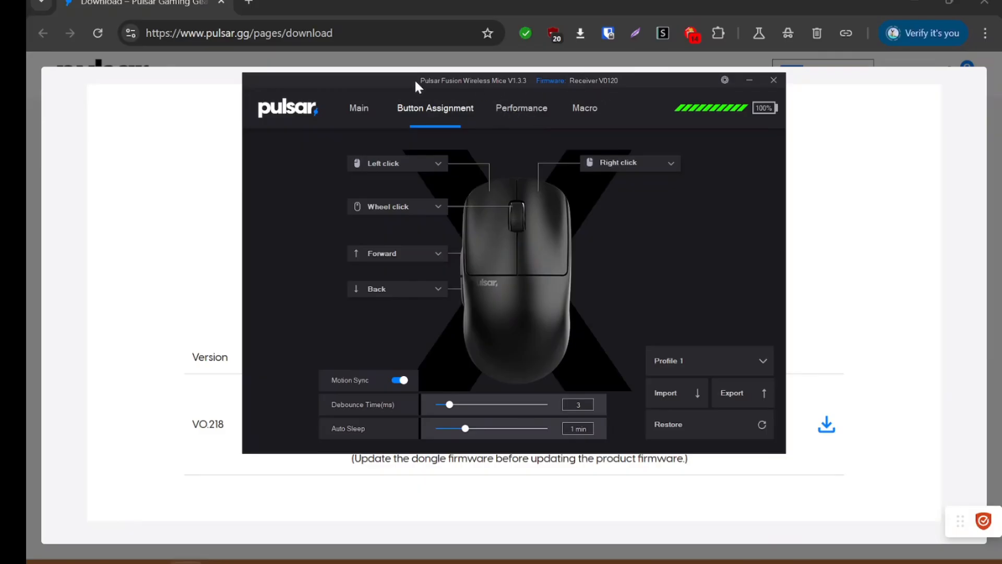
Reposition the Fusion settings window lower and to the right
{"action": "left_click_drag", "start_coordinate": [417, 83], "coordinate": [520, 101]}
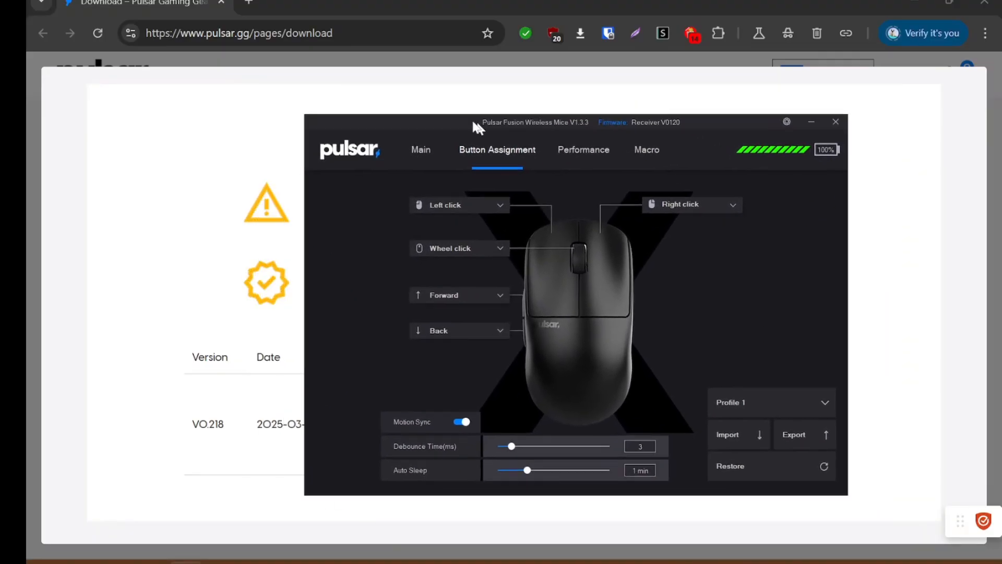
{"action": "left_click_drag", "start_coordinate": [476, 124], "coordinate": [573, 132]}
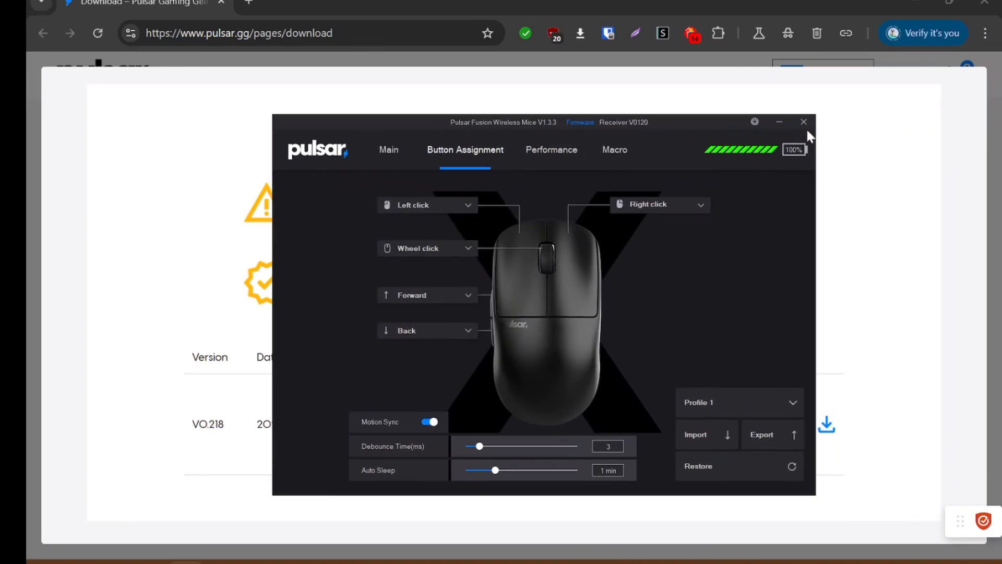
Close Fusion and go into the inner Pulsar_Optical_Mouse_update_V0218 folder
{"action": "left_click", "coordinate": [803, 121]}
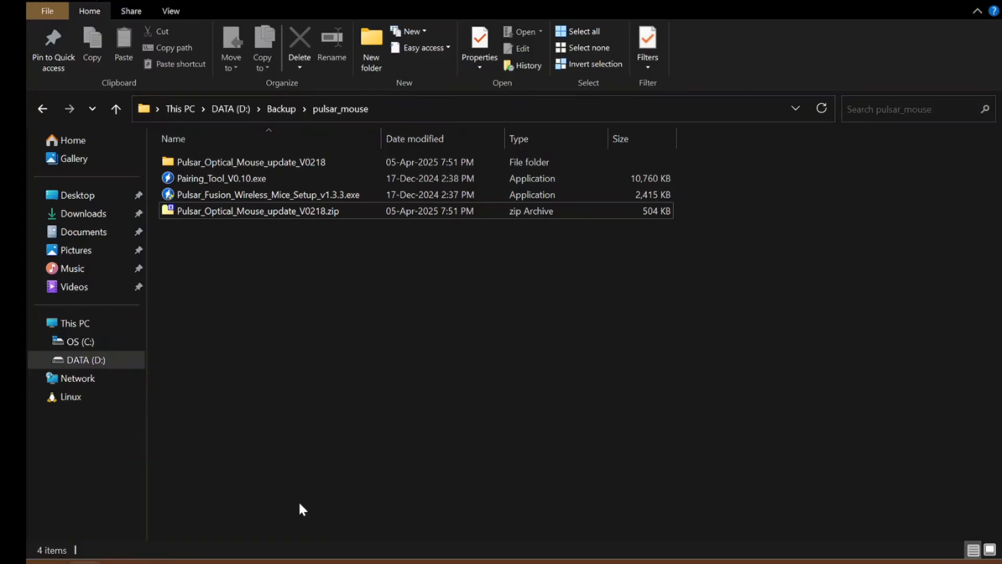
{"action": "double_click", "coordinate": [252, 161]}
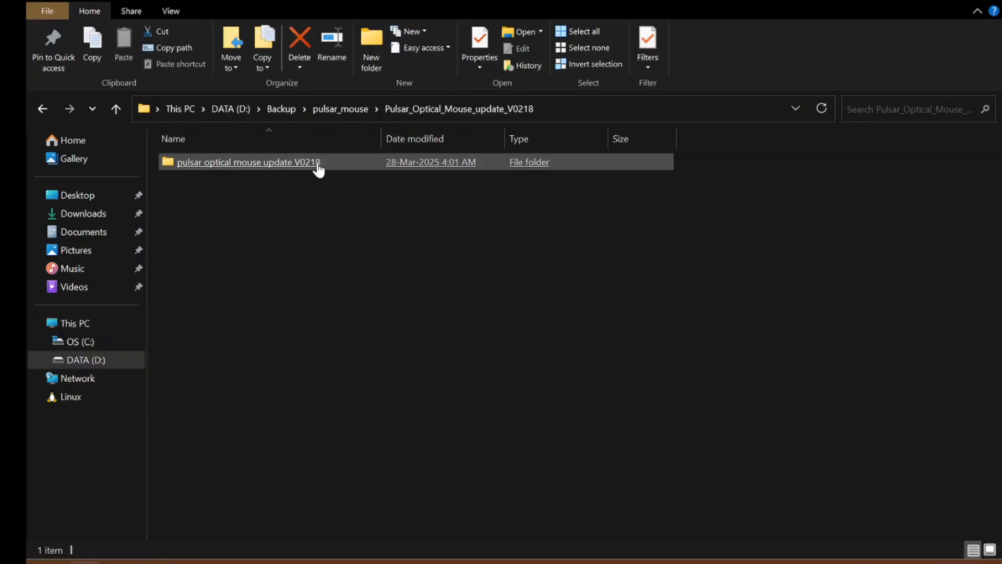
{"action": "double_click", "coordinate": [249, 162]}
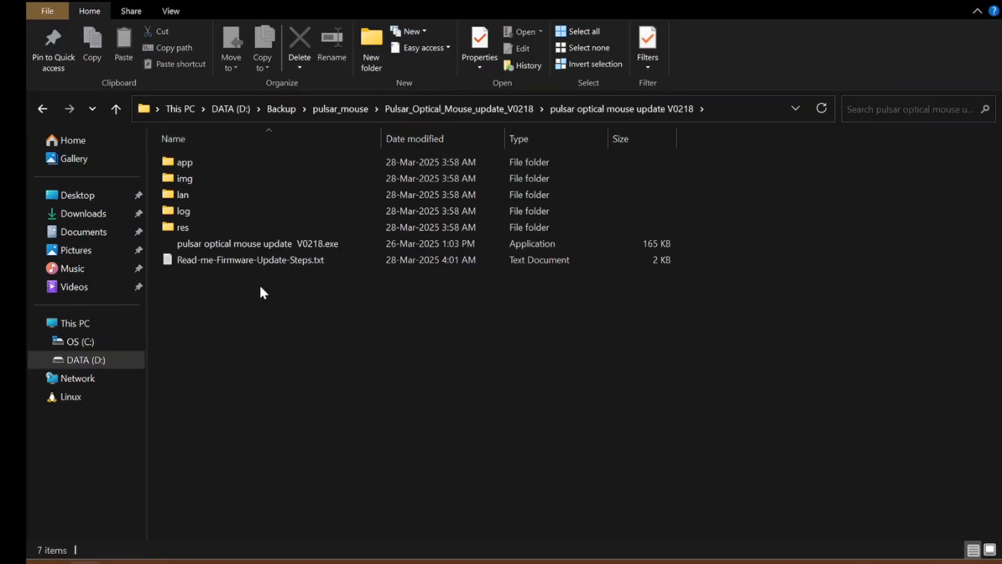
View Read-me-Firmware-Update-Steps.txt from the update folder
{"action": "left_click", "coordinate": [250, 260]}
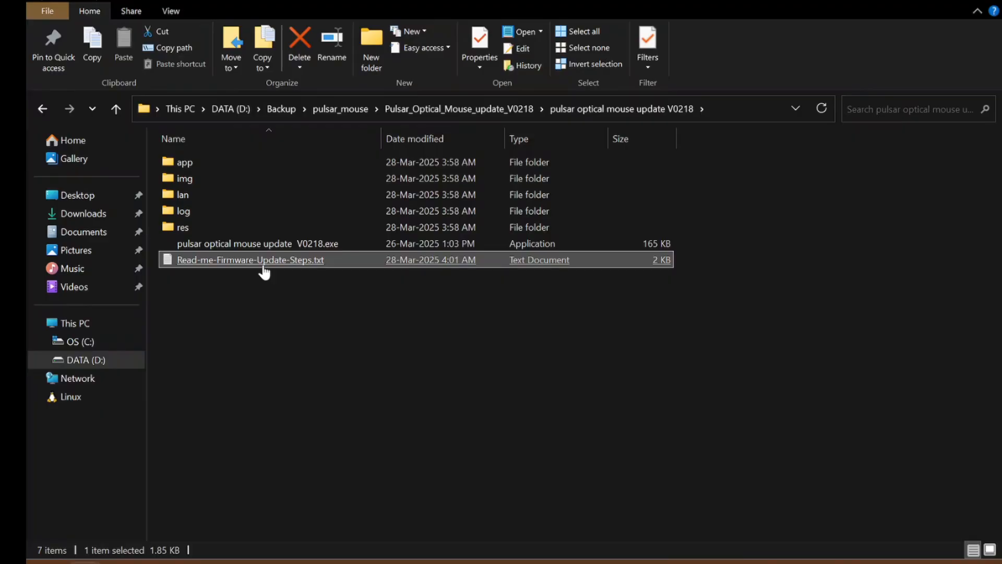
{"action": "double_click", "coordinate": [249, 260]}
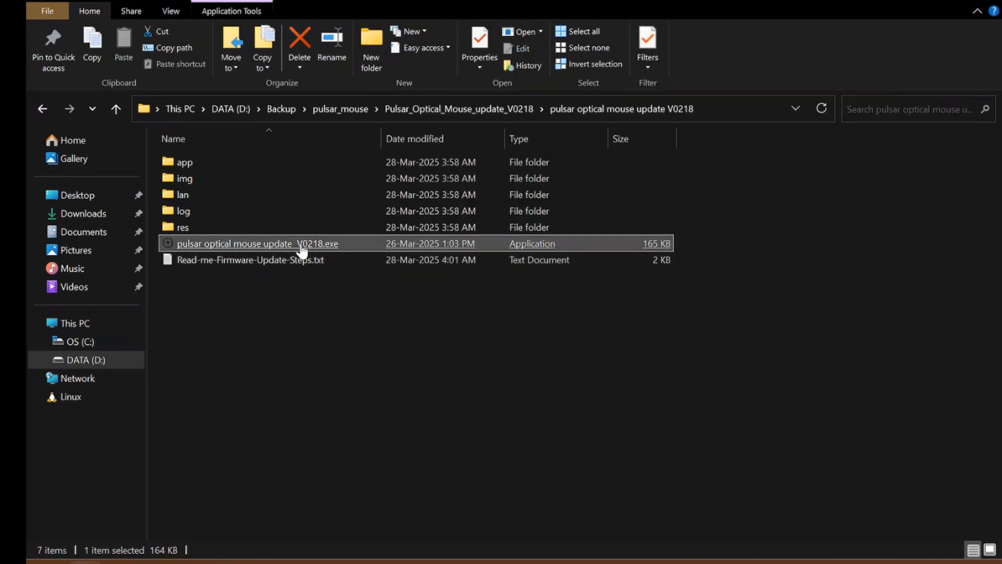
Launch pulsar optical mouse update V0218.exe, which shows blank FW Version fields
{"action": "double_click", "coordinate": [258, 243]}
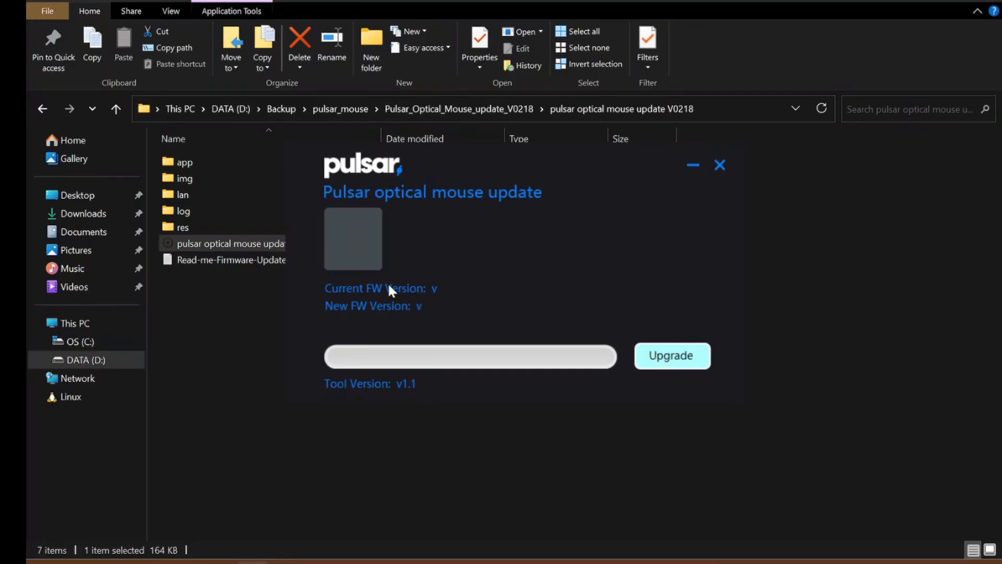
{"action": "mouse_move", "coordinate": [363, 301]}
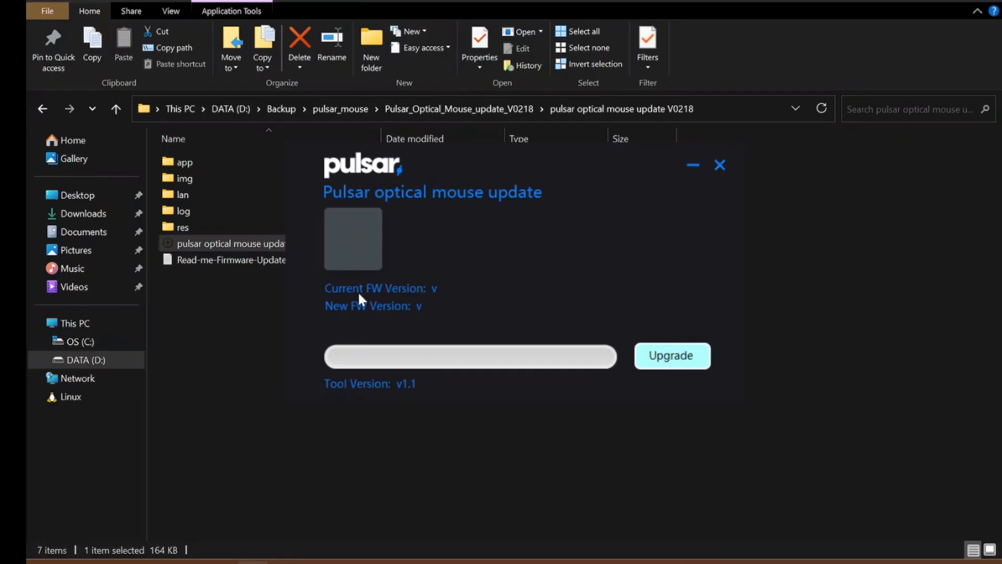
{"action": "mouse_move", "coordinate": [356, 286]}
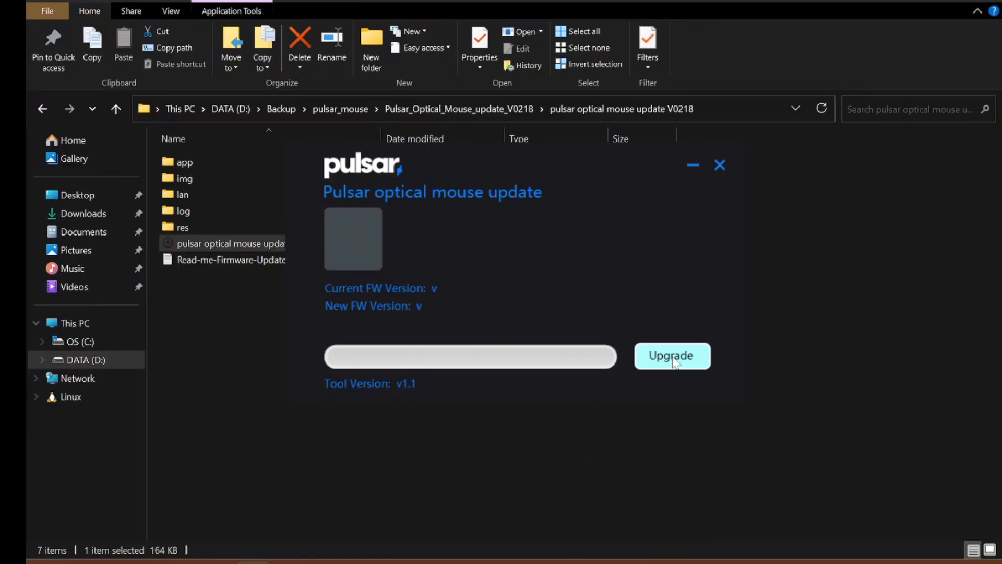
{"action": "mouse_move", "coordinate": [438, 310]}
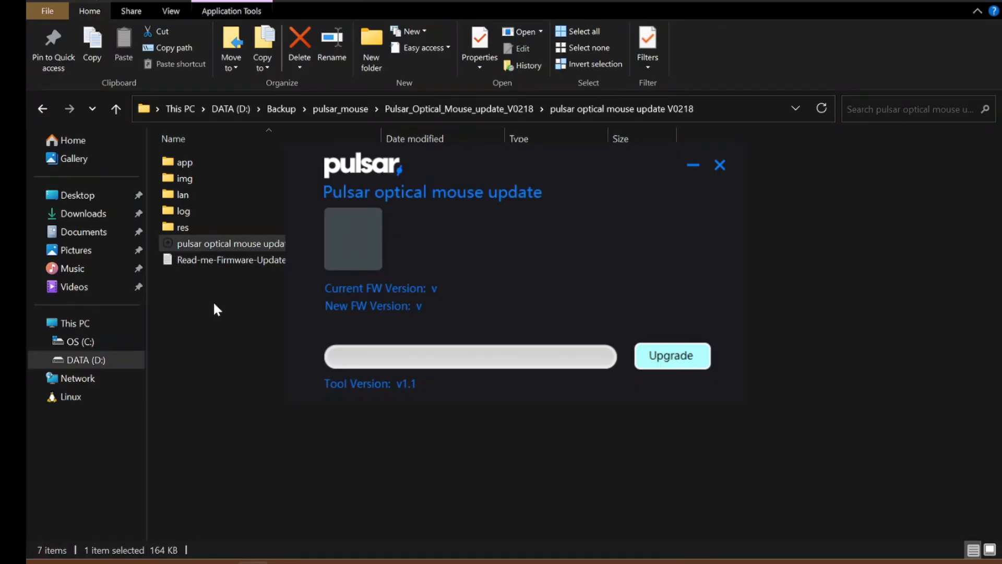
{"action": "mouse_move", "coordinate": [339, 283]}
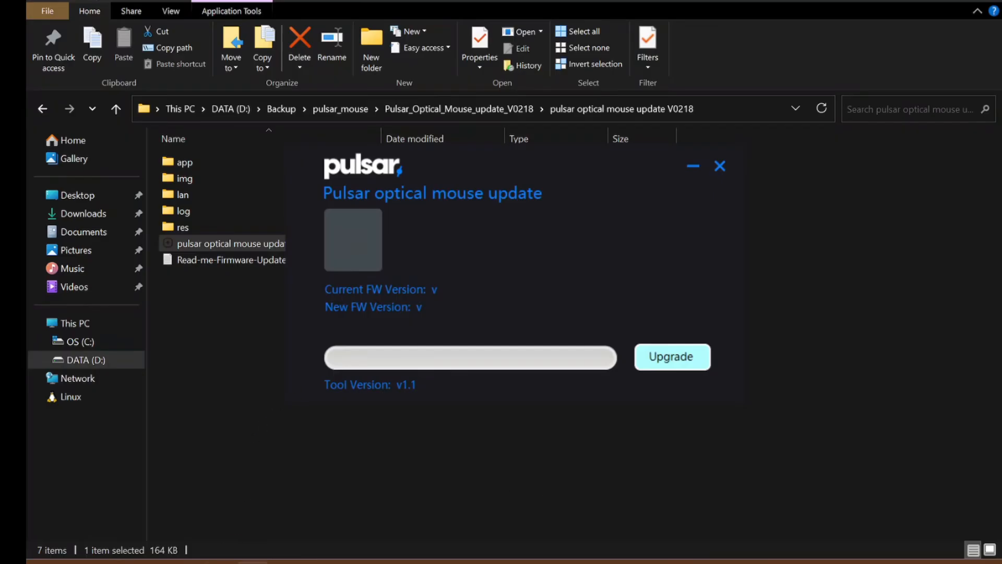
{"action": "mouse_move", "coordinate": [989, 429]}
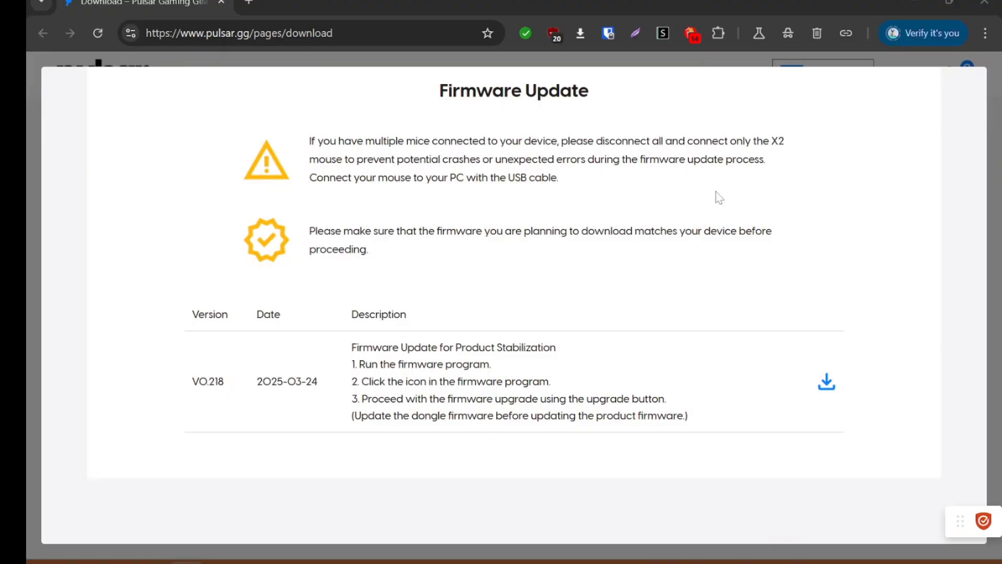
{"action": "mouse_move", "coordinate": [985, 383]}
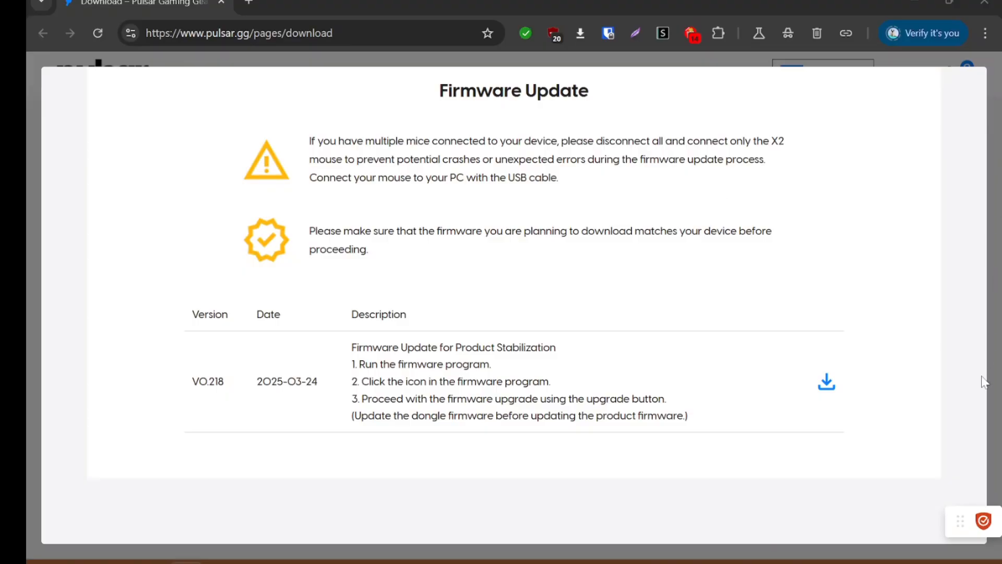
{"action": "mouse_move", "coordinate": [924, 4]}
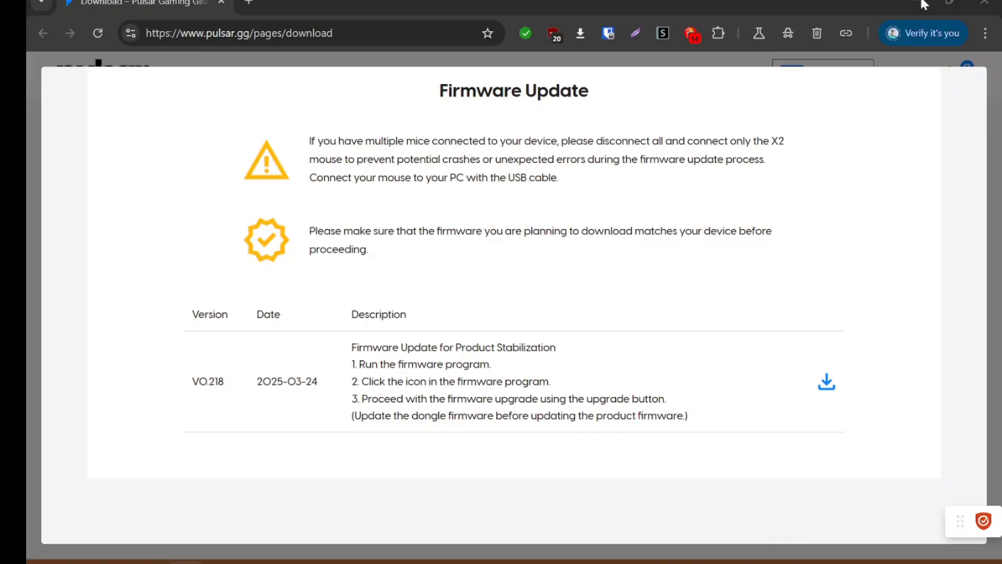
{"action": "mouse_move", "coordinate": [885, 16]}
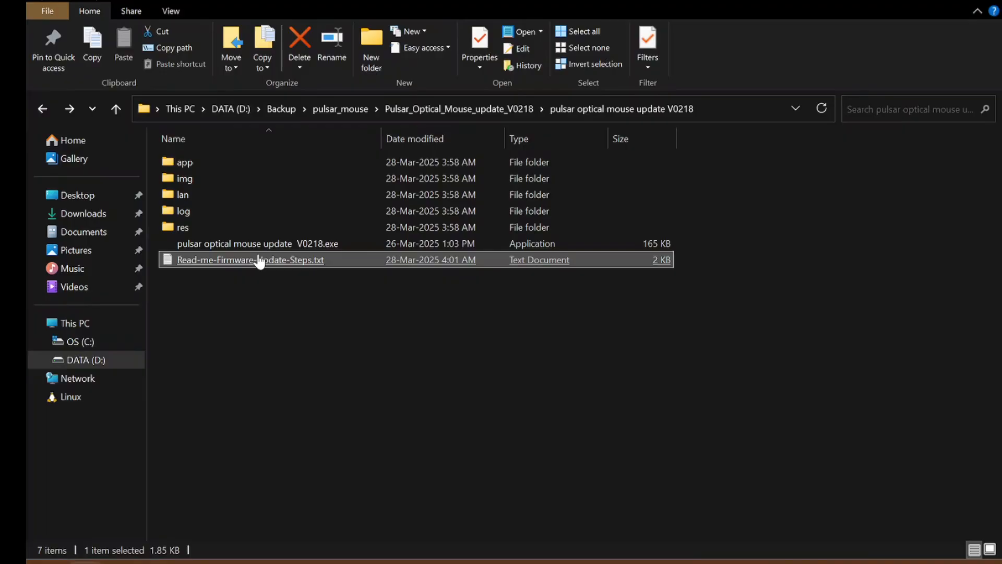
Launch pulsar optical mouse update V0218.exe, now reporting current v1.21 and new v2.18
{"action": "double_click", "coordinate": [235, 243]}
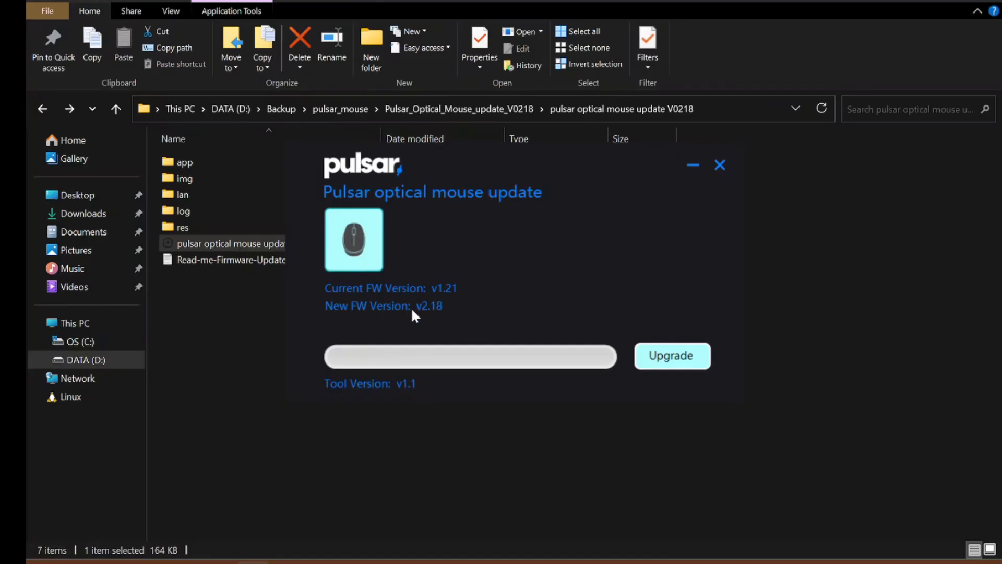
{"action": "mouse_move", "coordinate": [382, 302]}
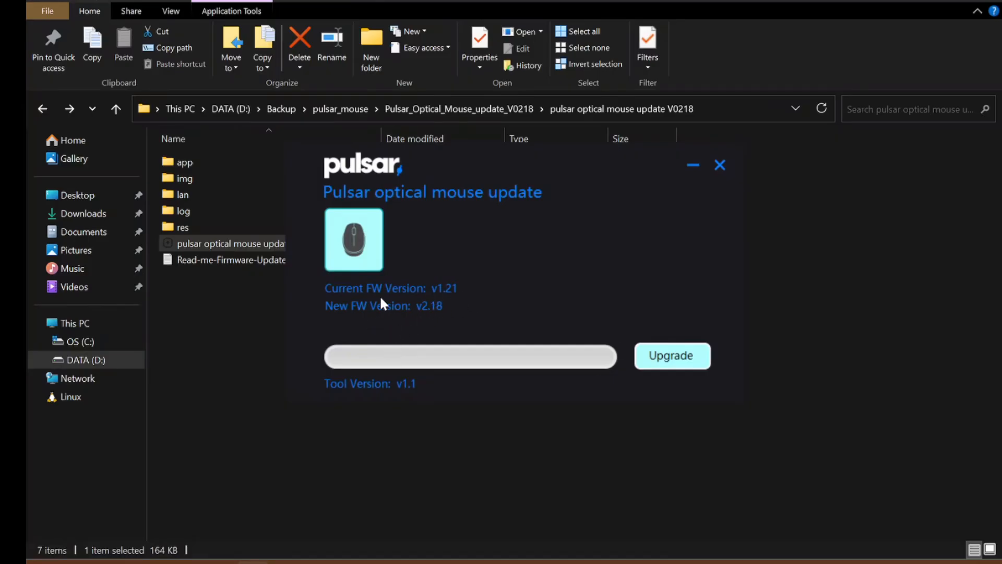
{"action": "mouse_move", "coordinate": [443, 319]}
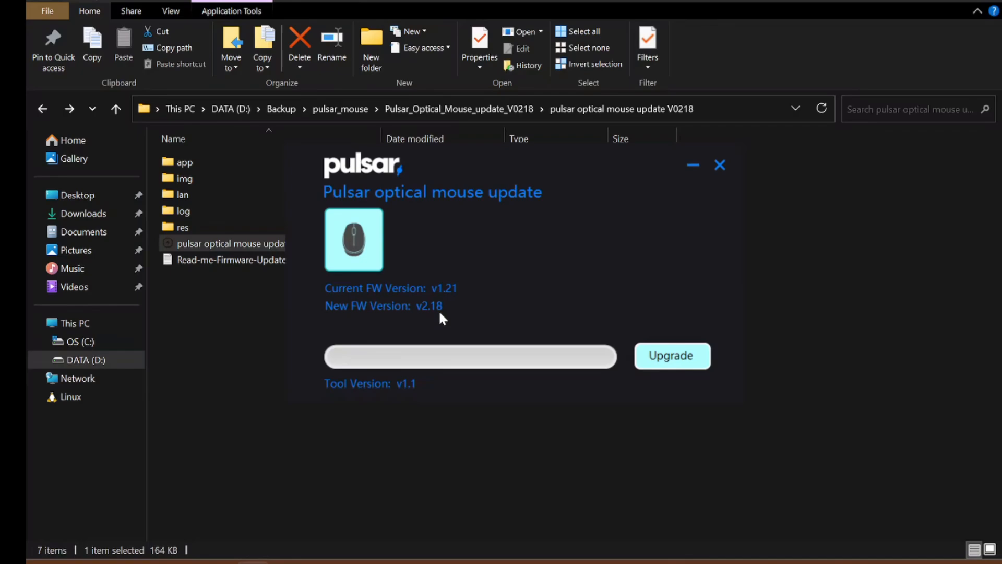
{"action": "mouse_move", "coordinate": [313, 337]}
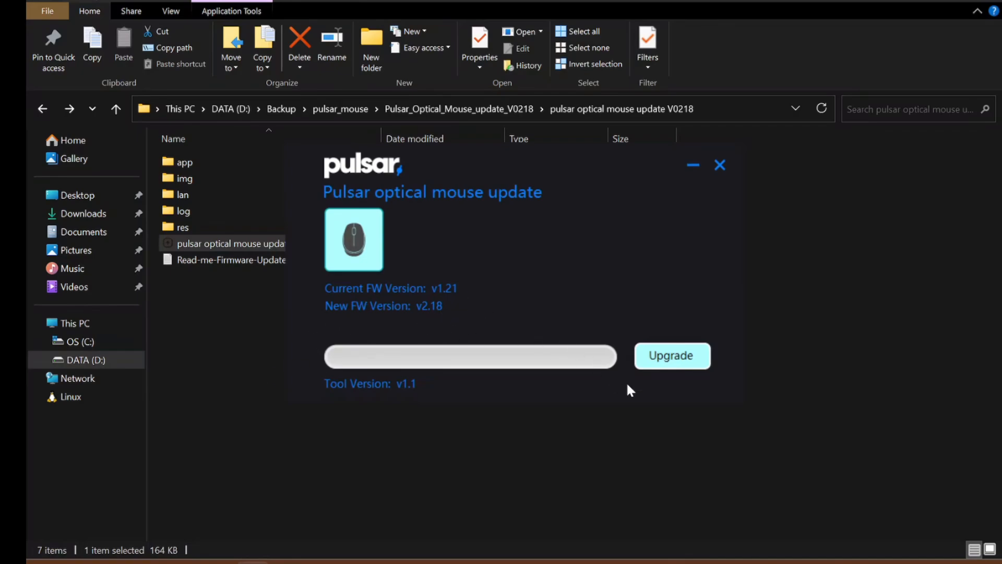
{"action": "mouse_move", "coordinate": [678, 362]}
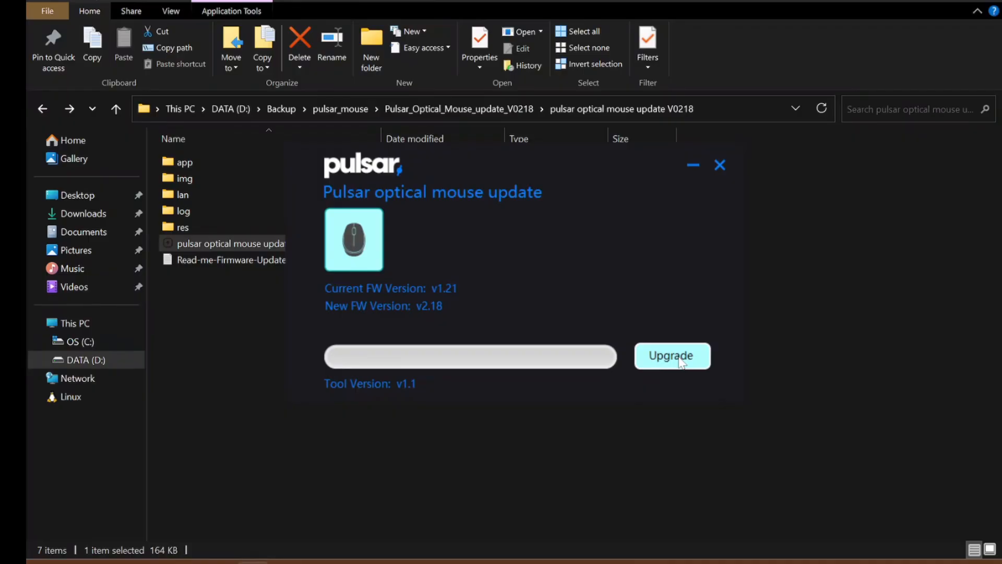
Run Upgrade to flash the mouse from v1.21 to v2.18 and acknowledge the 100% Success result
{"action": "left_click", "coordinate": [671, 355]}
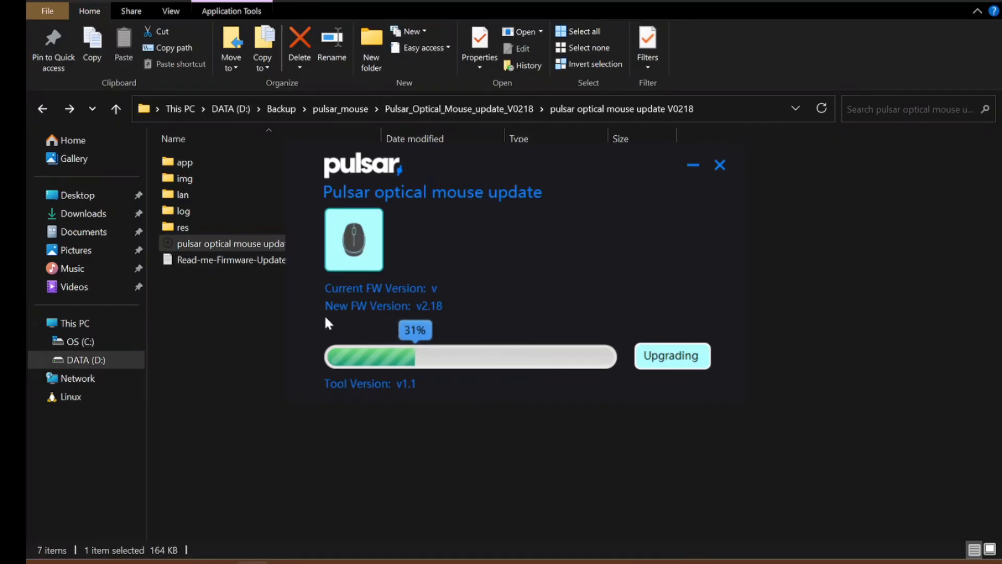
{"action": "mouse_move", "coordinate": [494, 333]}
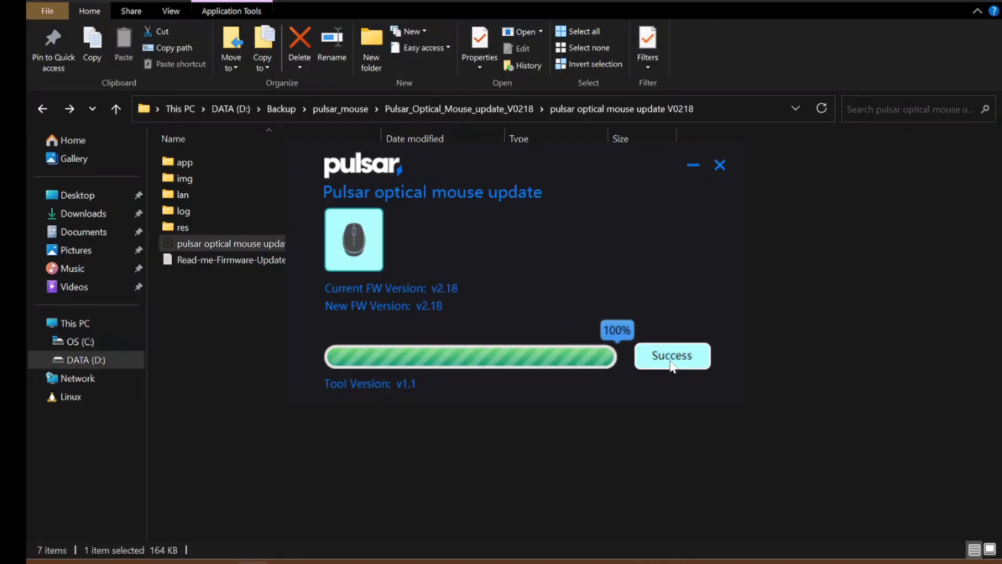
{"action": "left_click", "coordinate": [672, 355]}
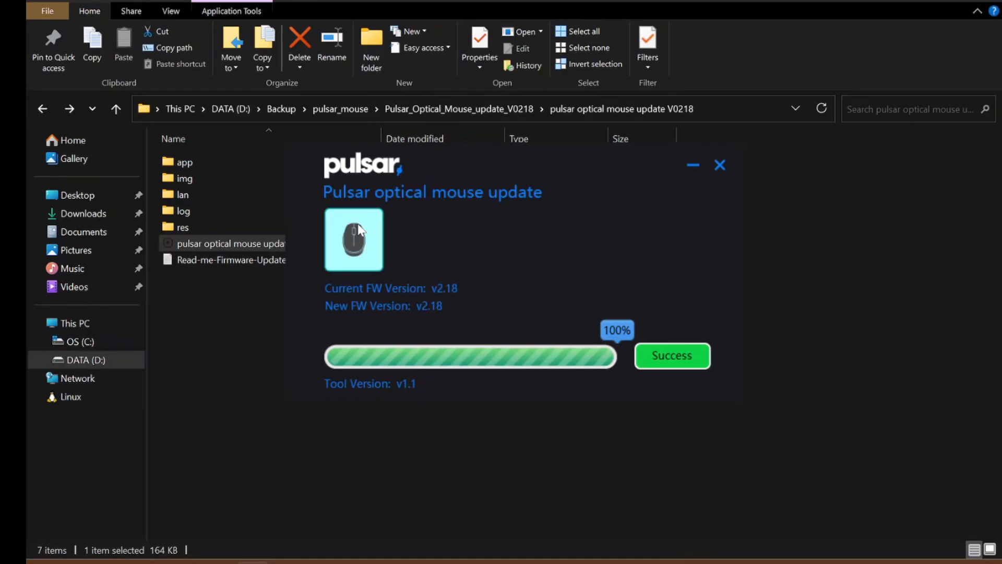
{"action": "mouse_move", "coordinate": [573, 296]}
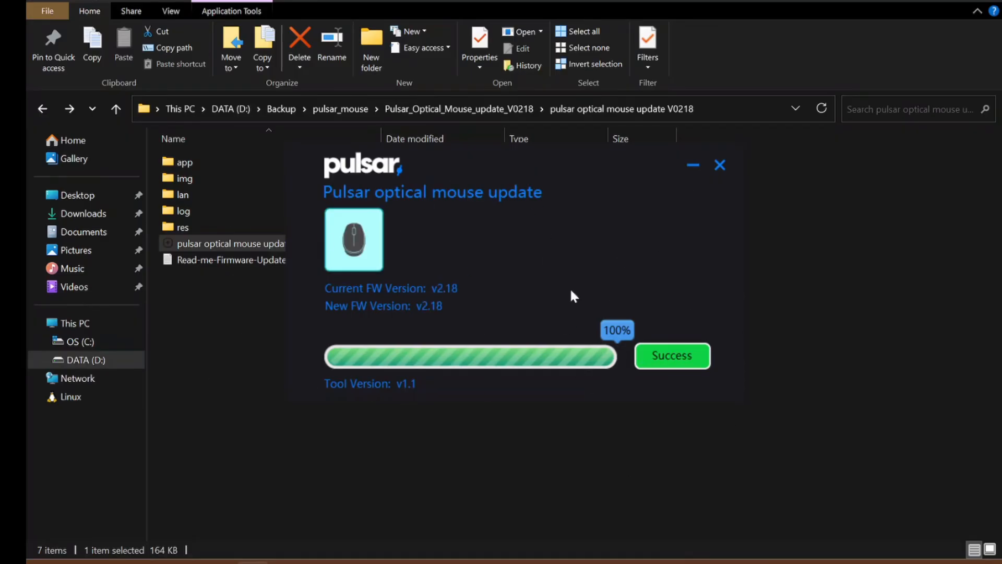
{"action": "mouse_move", "coordinate": [383, 197]}
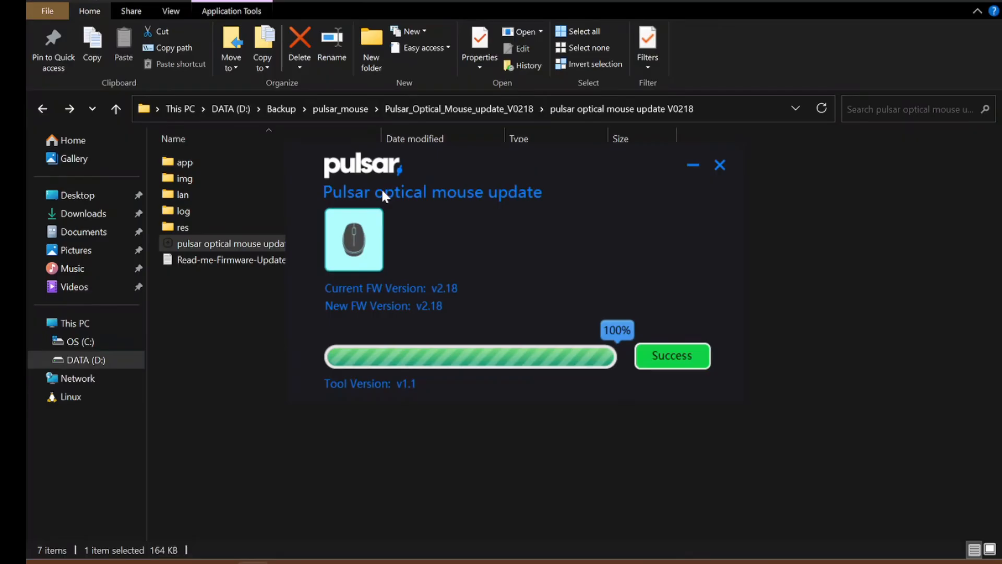
{"action": "mouse_move", "coordinate": [435, 329]}
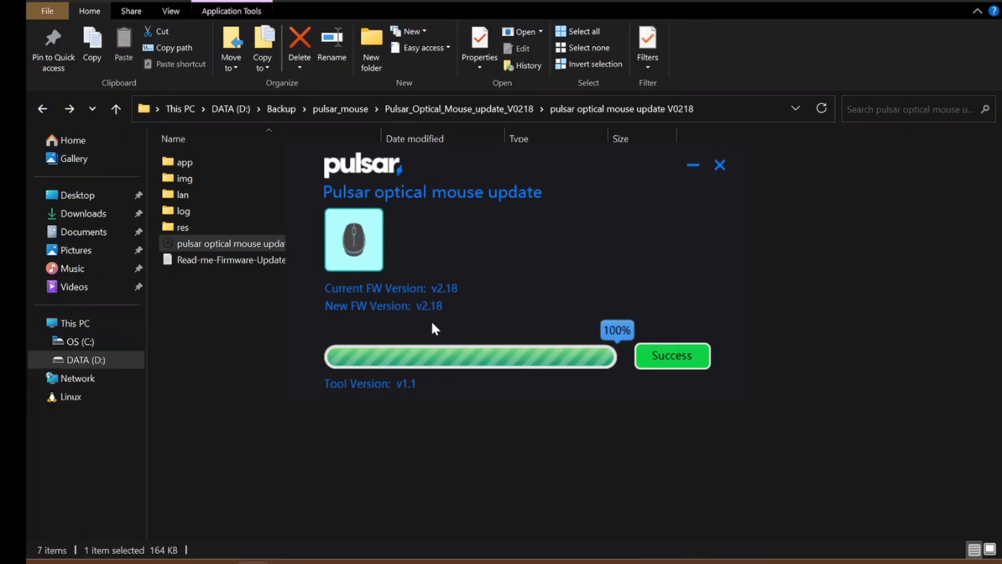
{"action": "mouse_move", "coordinate": [232, 530]}
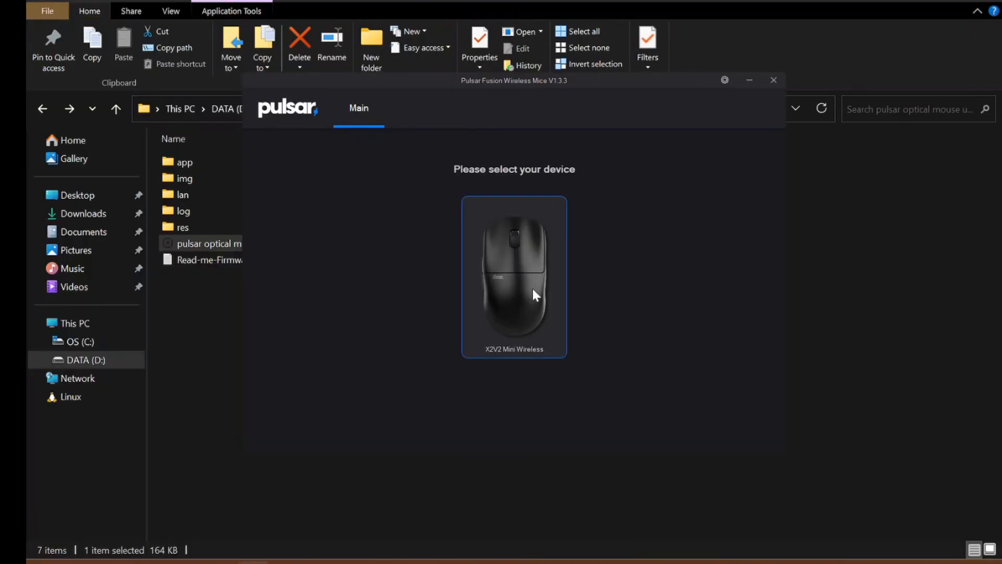
Select the X2V2 Mini Wireless card, showing mouse firmware V0218 and receiver V0120
{"action": "left_click", "coordinate": [513, 277]}
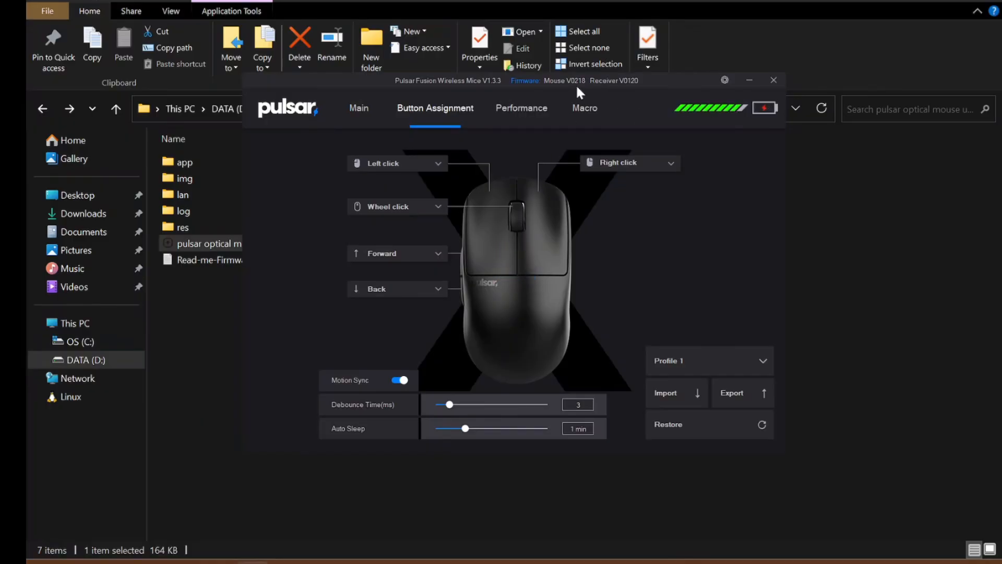
{"action": "mouse_move", "coordinate": [635, 86]}
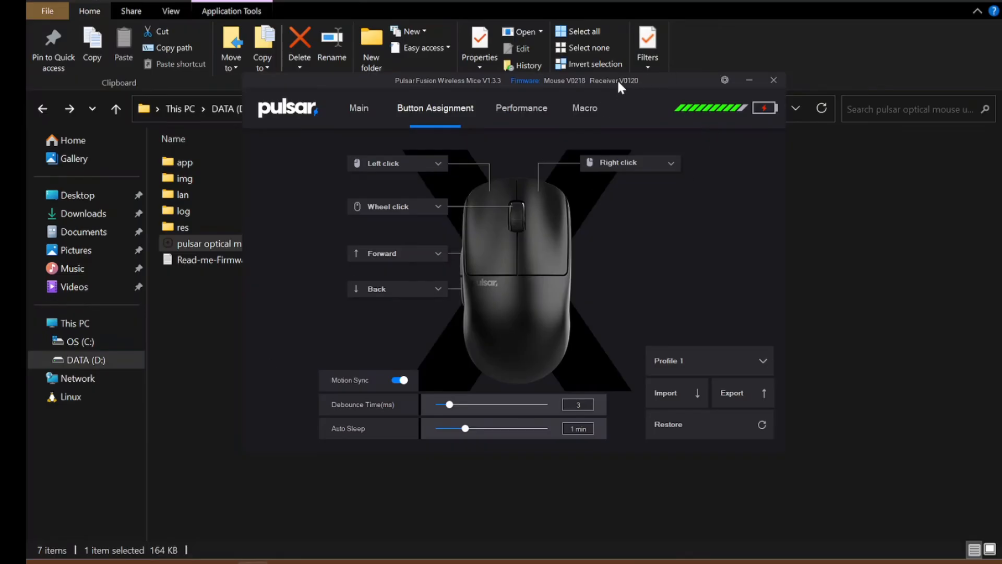
{"action": "mouse_move", "coordinate": [351, 371]}
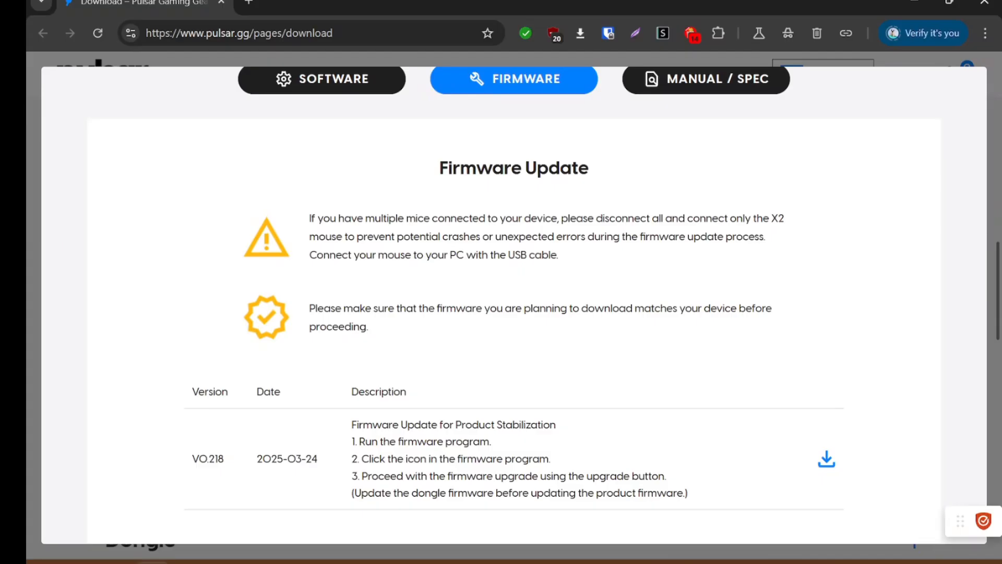
Browse the SOFTWARE, MANUAL / SPEC and FIRMWARE sections down to the X2 v2 dongle kits
{"action": "left_click", "coordinate": [322, 79]}
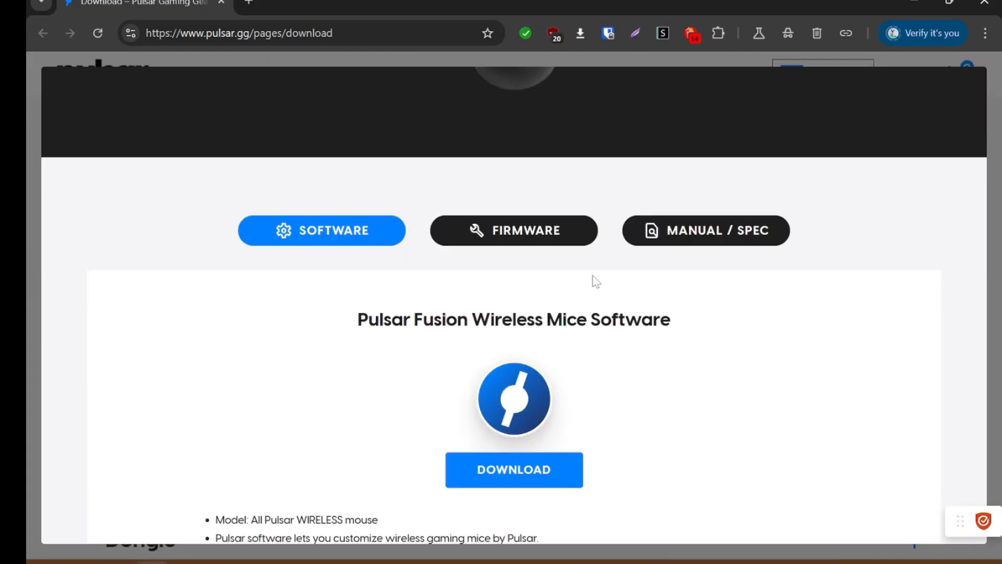
{"action": "left_click", "coordinate": [705, 230]}
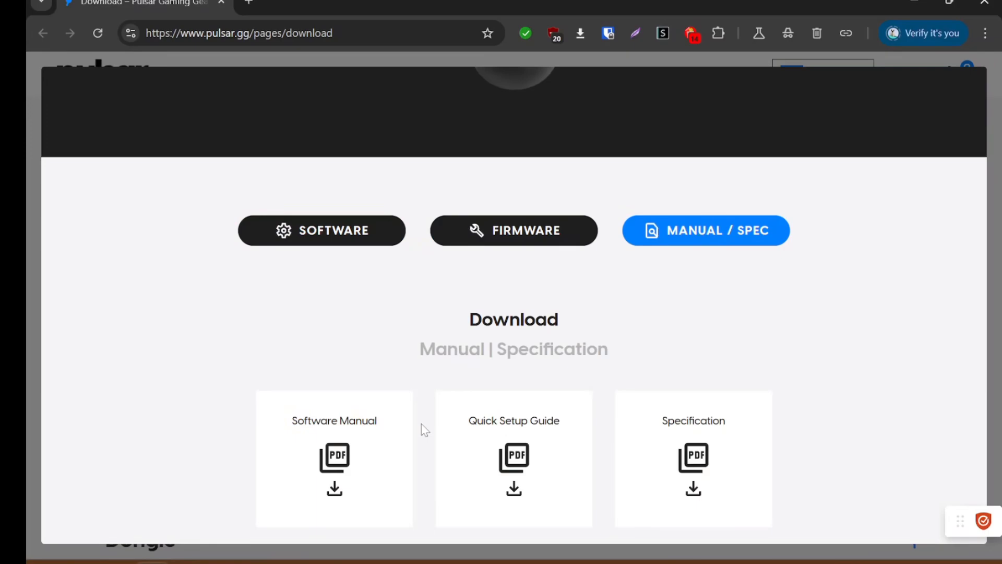
{"action": "left_click", "coordinate": [513, 230]}
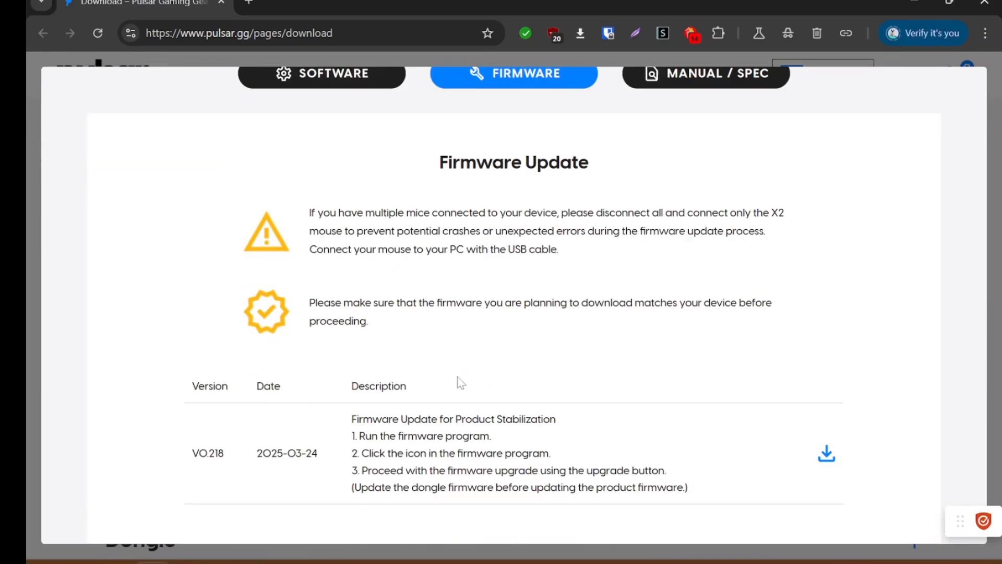
{"action": "scroll", "scroll_direction": "down", "scroll_amount": 3}
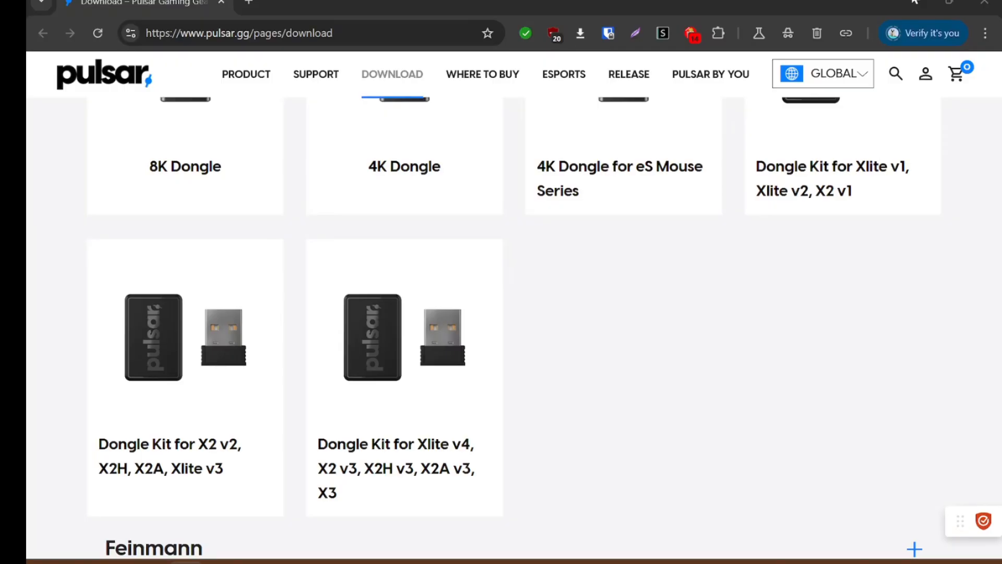
{"action": "mouse_move", "coordinate": [742, 549]}
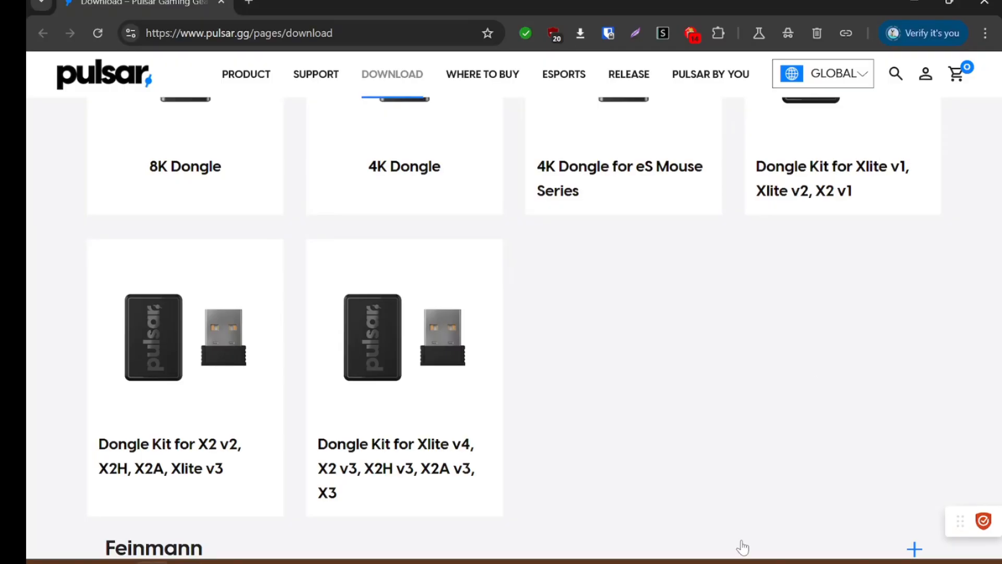
{"action": "mouse_move", "coordinate": [624, 458]}
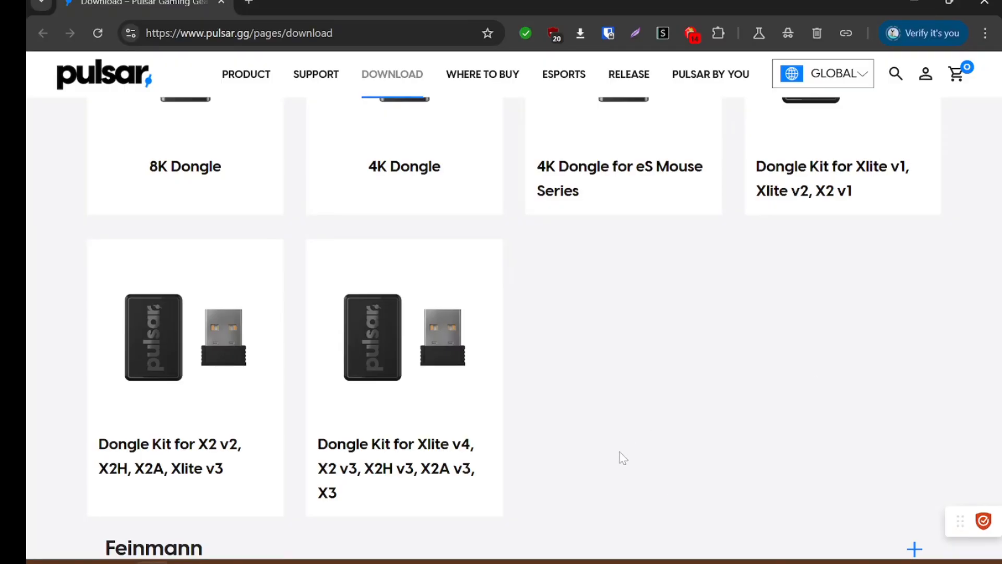
{"action": "mouse_move", "coordinate": [631, 458]}
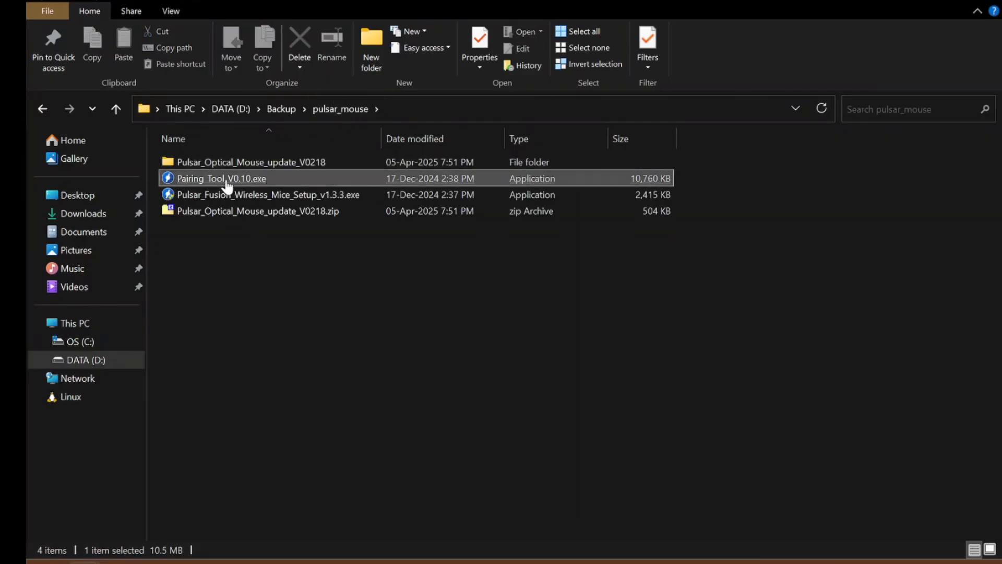
Launch Pairing_Tool_V0.10.exe and start a pairing attempt that ends in Pair Fail
{"action": "double_click", "coordinate": [220, 178]}
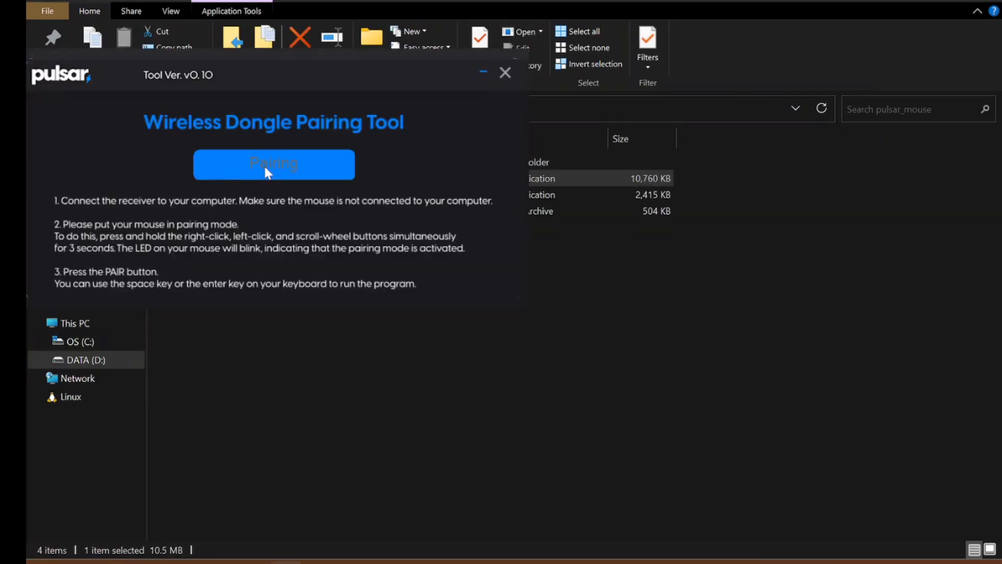
{"action": "mouse_move", "coordinate": [202, 206]}
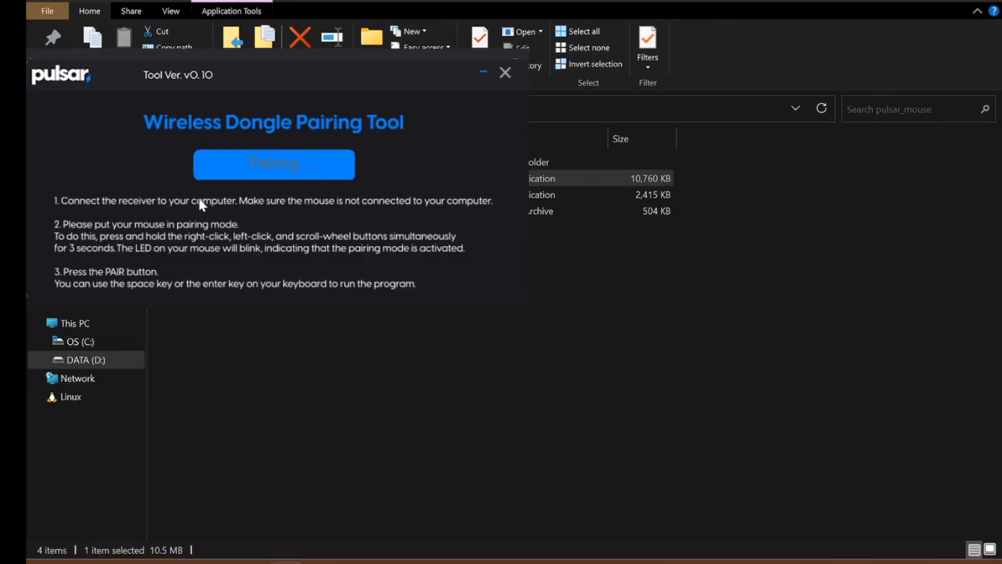
{"action": "mouse_move", "coordinate": [198, 216]}
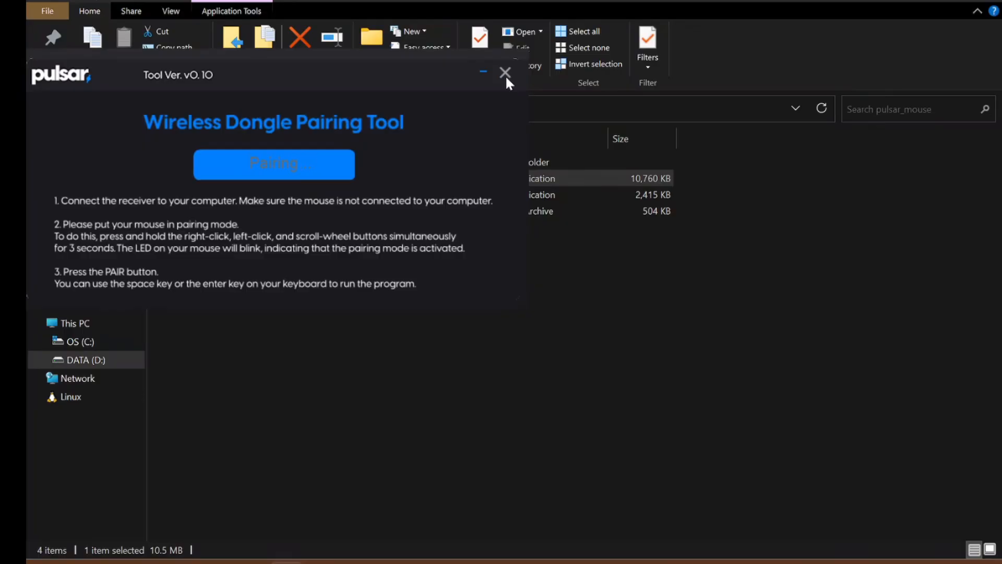
{"action": "left_click", "coordinate": [505, 72]}
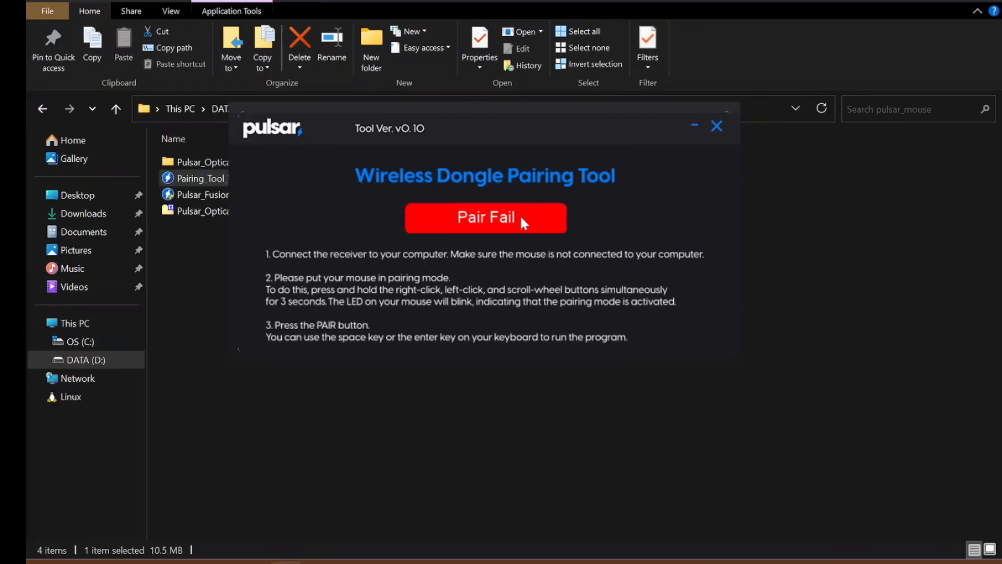
Retry pairing the mouse with the receiver so the status shows Pairing again
{"action": "left_click", "coordinate": [486, 217]}
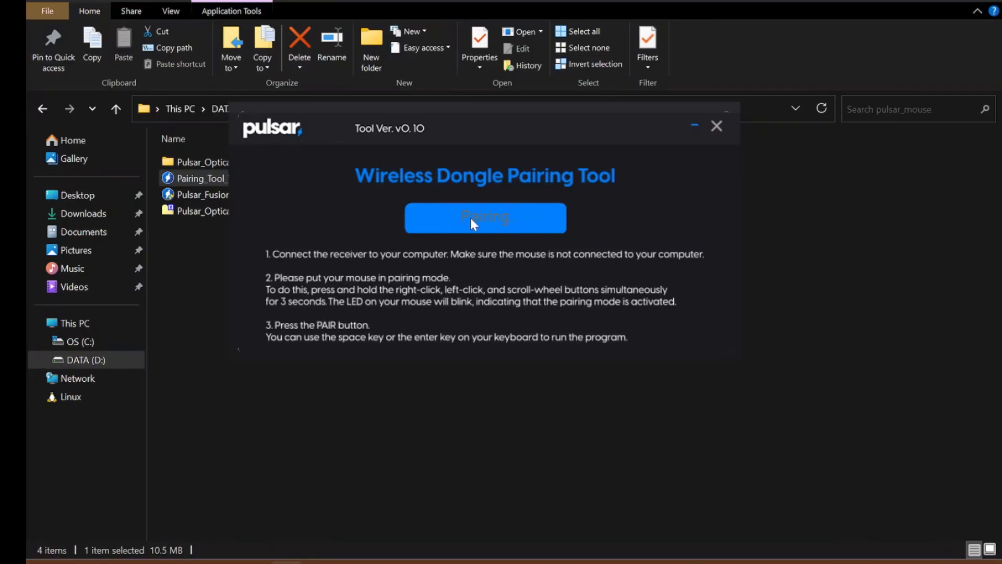
{"action": "mouse_move", "coordinate": [401, 267]}
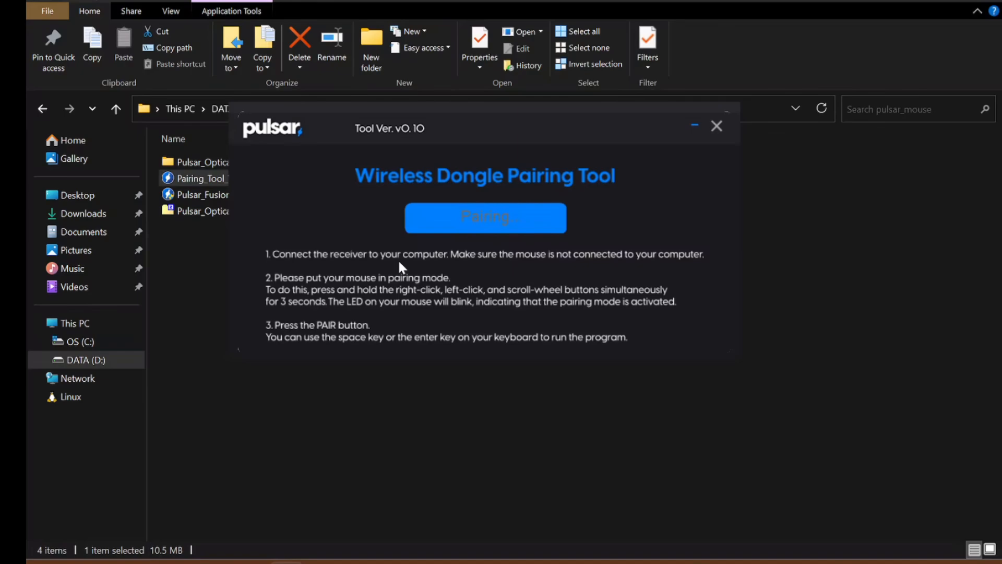
{"action": "mouse_move", "coordinate": [189, 276]}
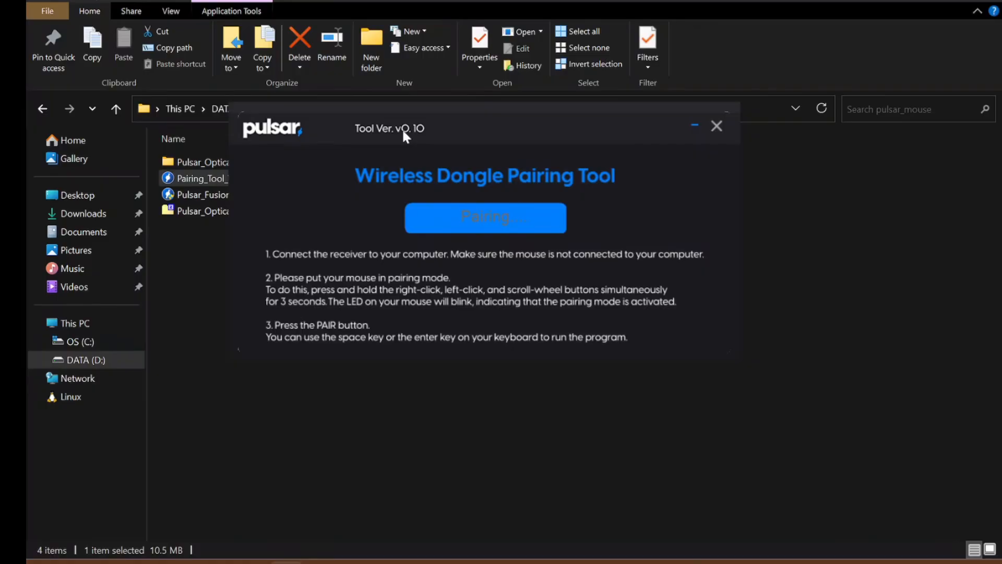
{"action": "mouse_move", "coordinate": [958, 398]}
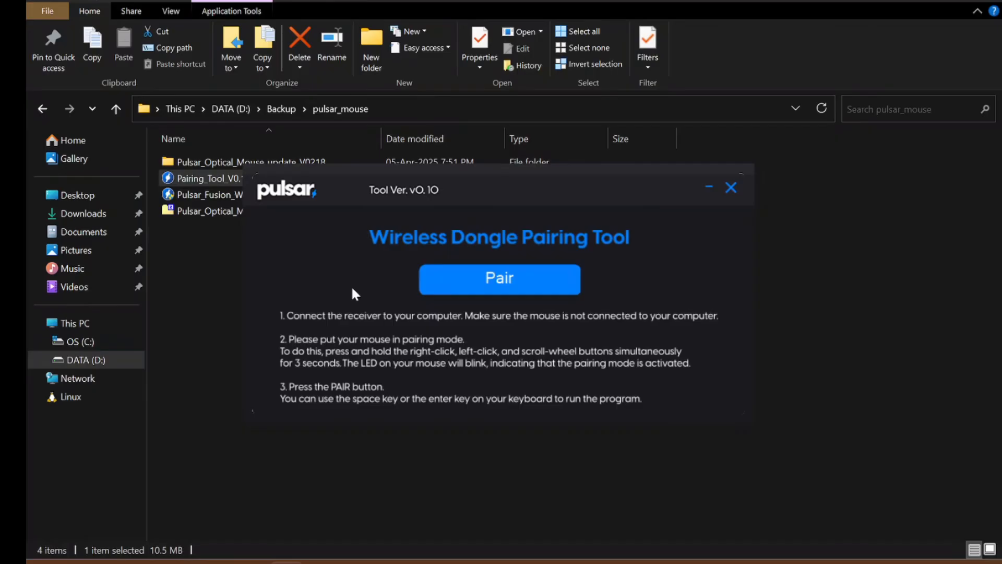
{"action": "mouse_move", "coordinate": [346, 344]}
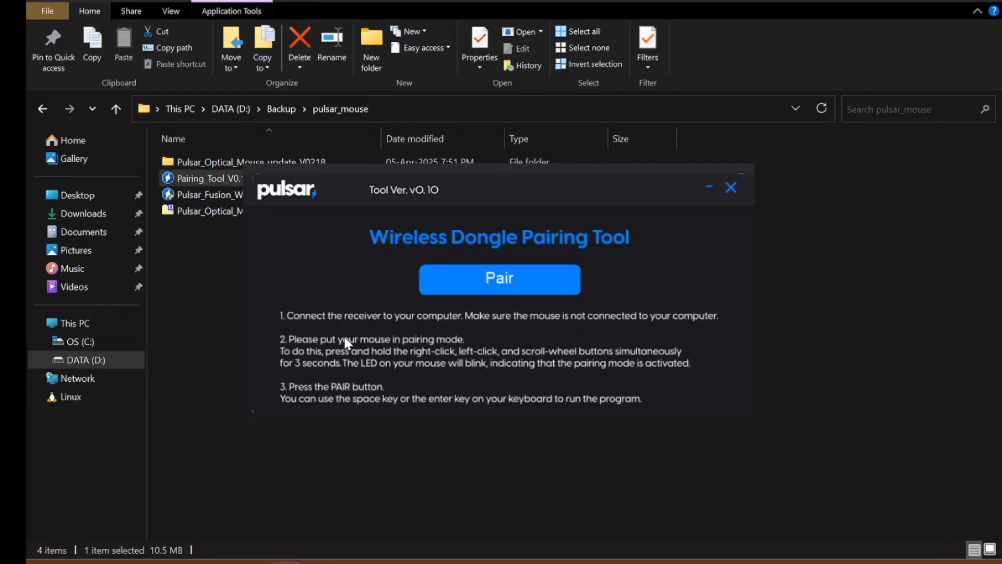
Attempt pairing the mouse twice, each ending in Pair Fail, then return to the downloads page
{"action": "left_click", "coordinate": [499, 280]}
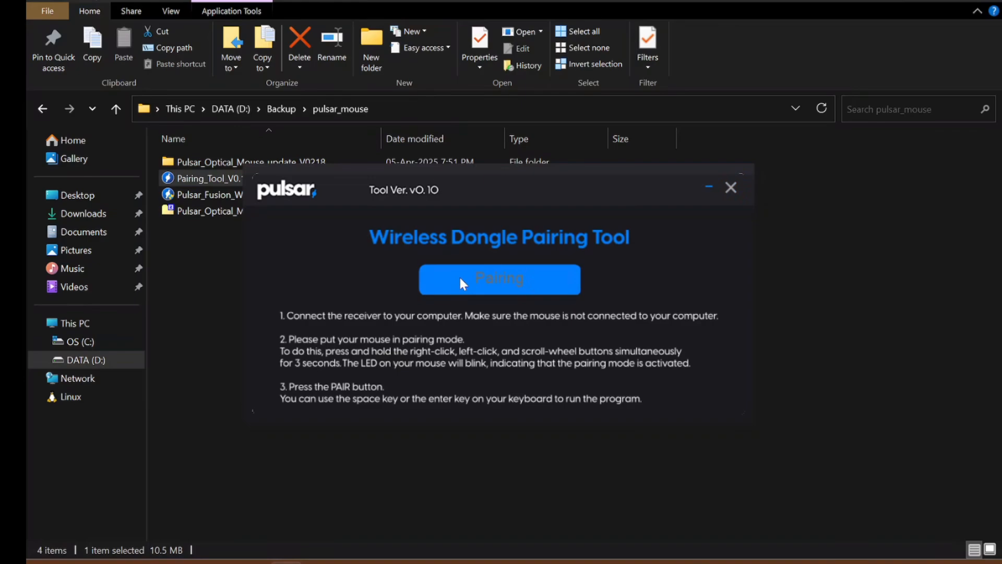
{"action": "mouse_move", "coordinate": [29, 238]}
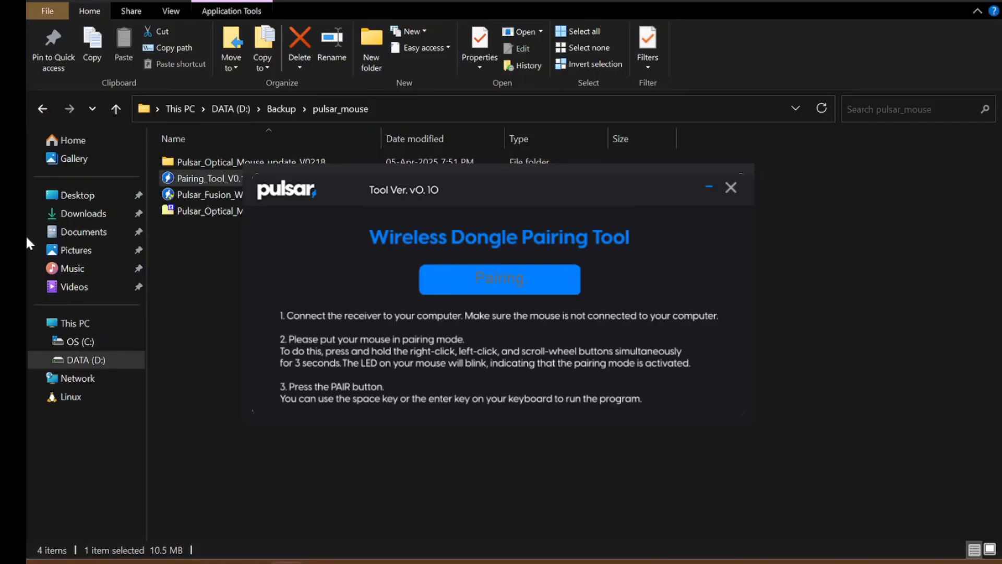
{"action": "left_click", "coordinate": [499, 278]}
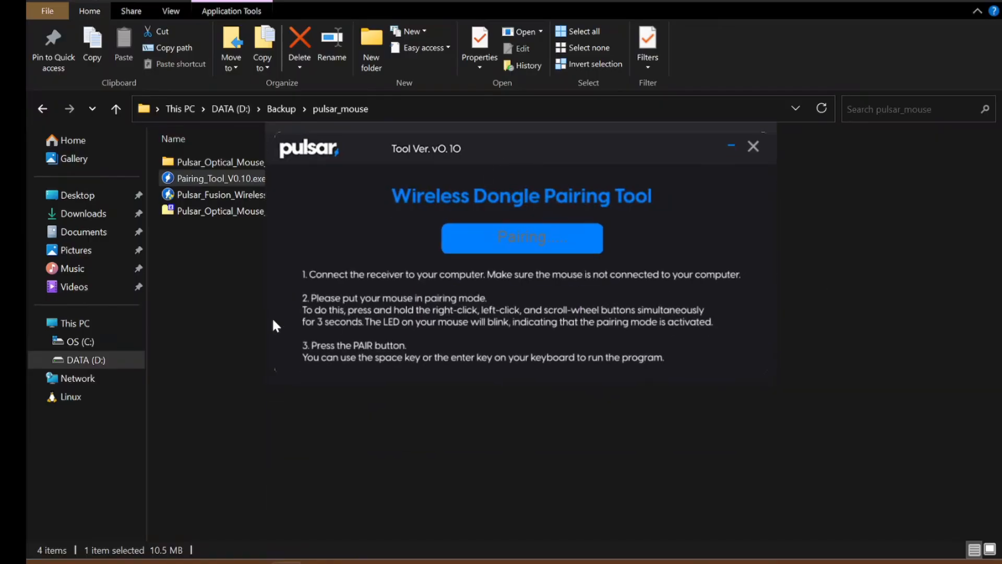
{"action": "left_click", "coordinate": [521, 238]}
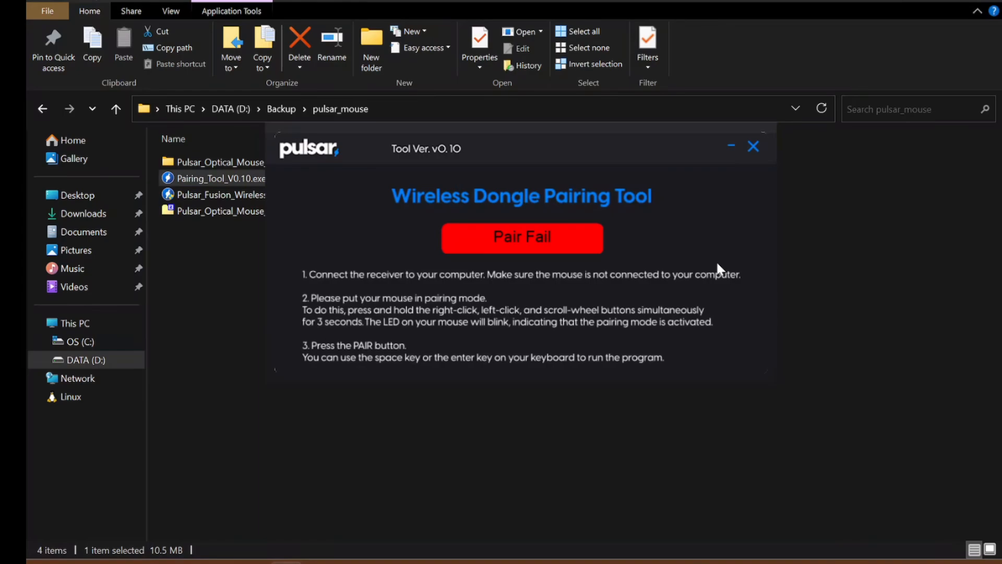
{"action": "mouse_move", "coordinate": [253, 551]}
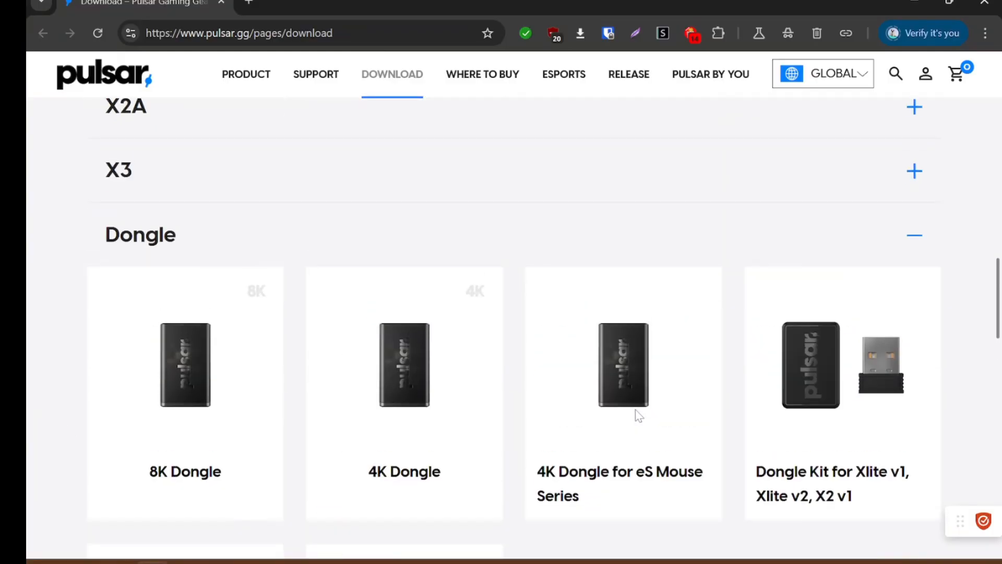
Download the firmware from the Dongle Kit for X2 v2 downloads on pulsar.gg
{"action": "scroll", "scroll_direction": "down", "scroll_amount": 3}
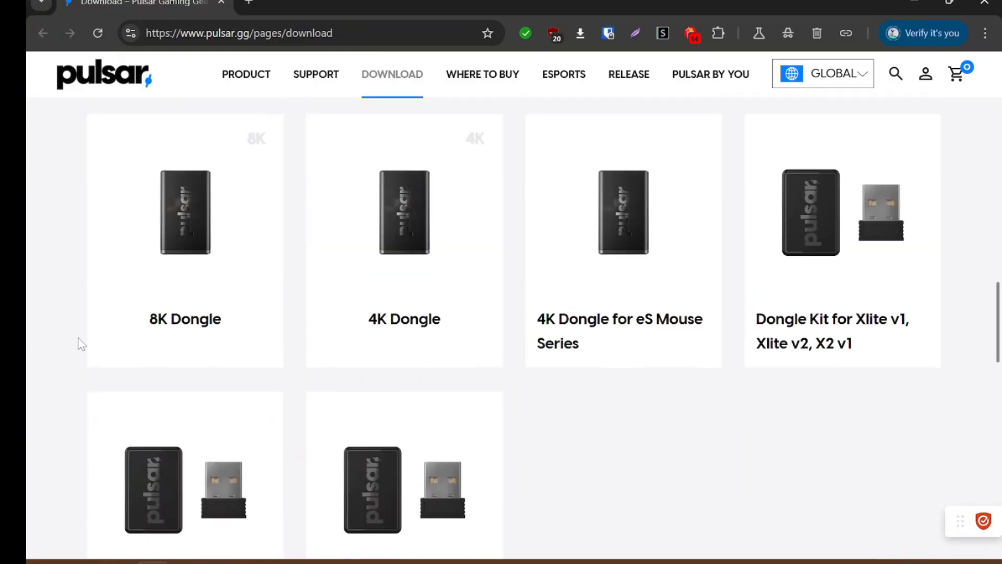
{"action": "scroll", "scroll_direction": "down", "scroll_amount": 3}
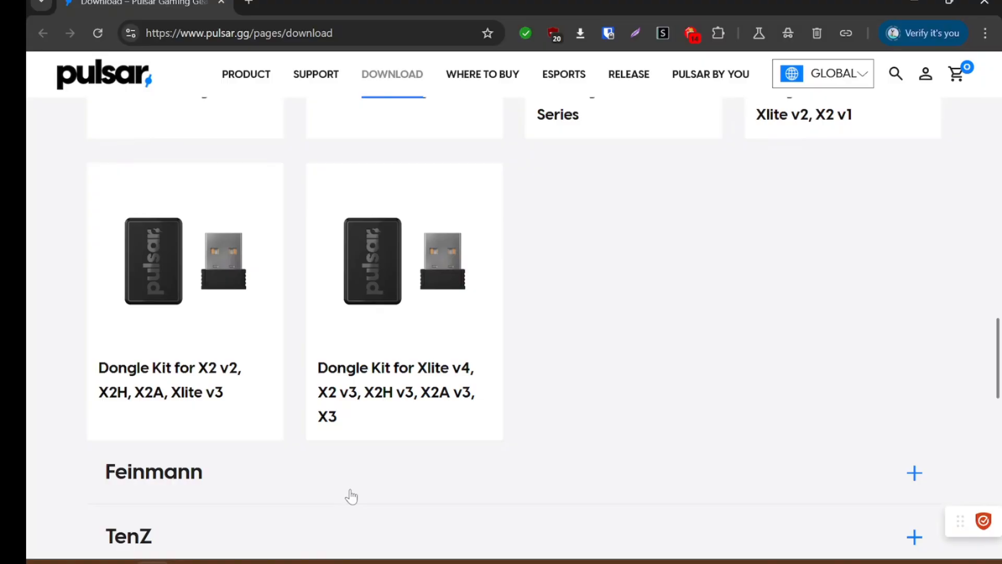
{"action": "mouse_move", "coordinate": [364, 505]}
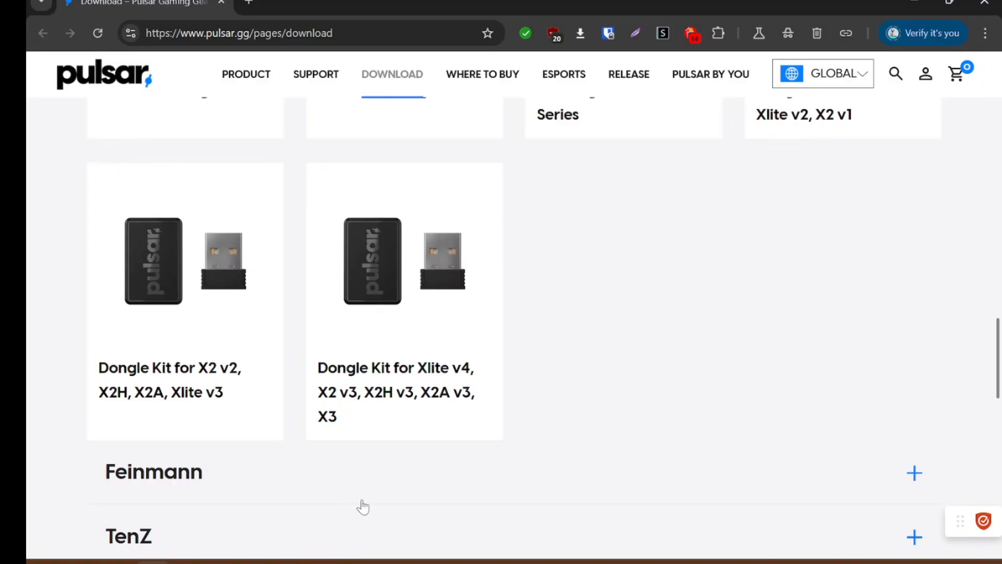
{"action": "scroll", "scroll_direction": "up", "scroll_amount": 3}
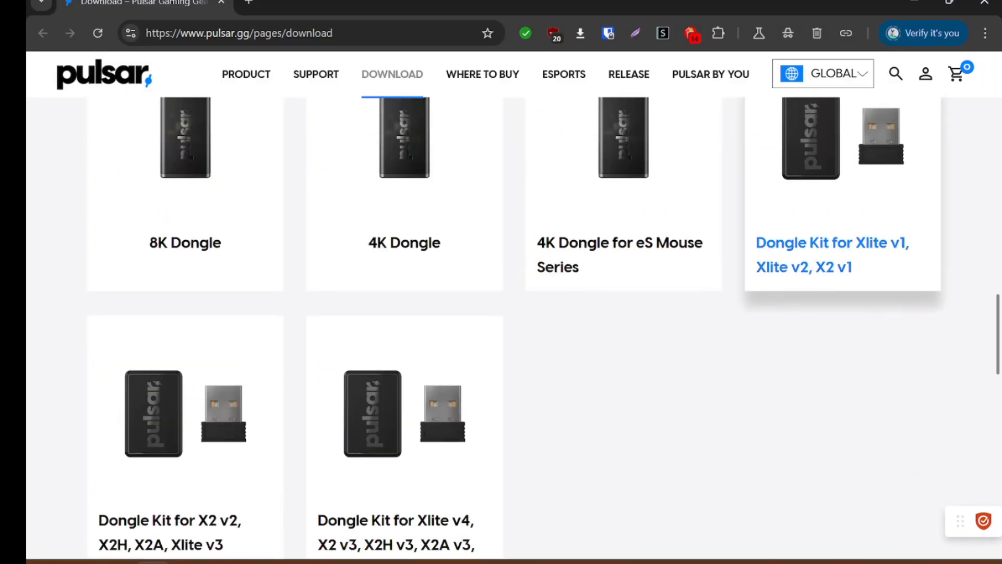
{"action": "mouse_move", "coordinate": [837, 172]}
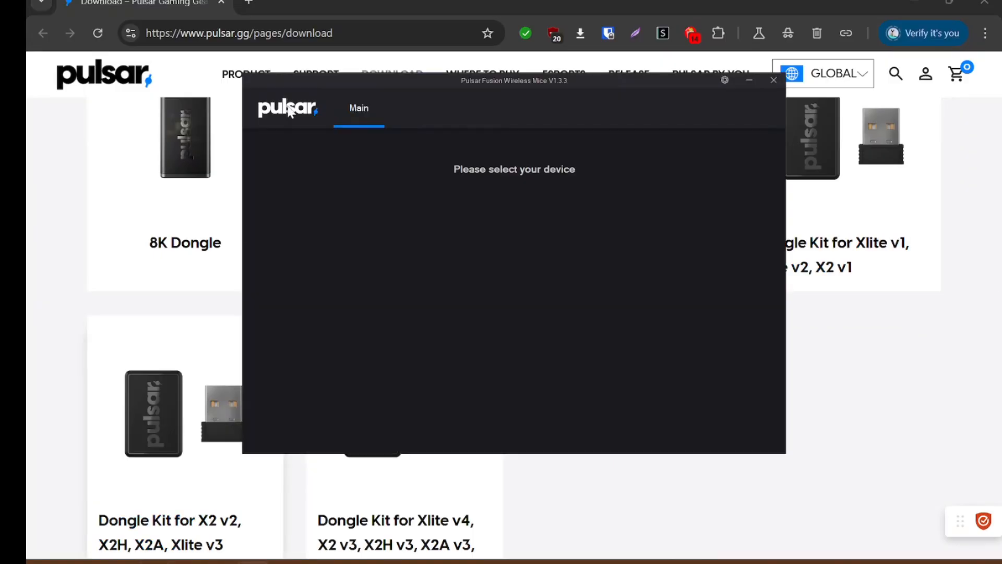
{"action": "mouse_move", "coordinate": [332, 135]}
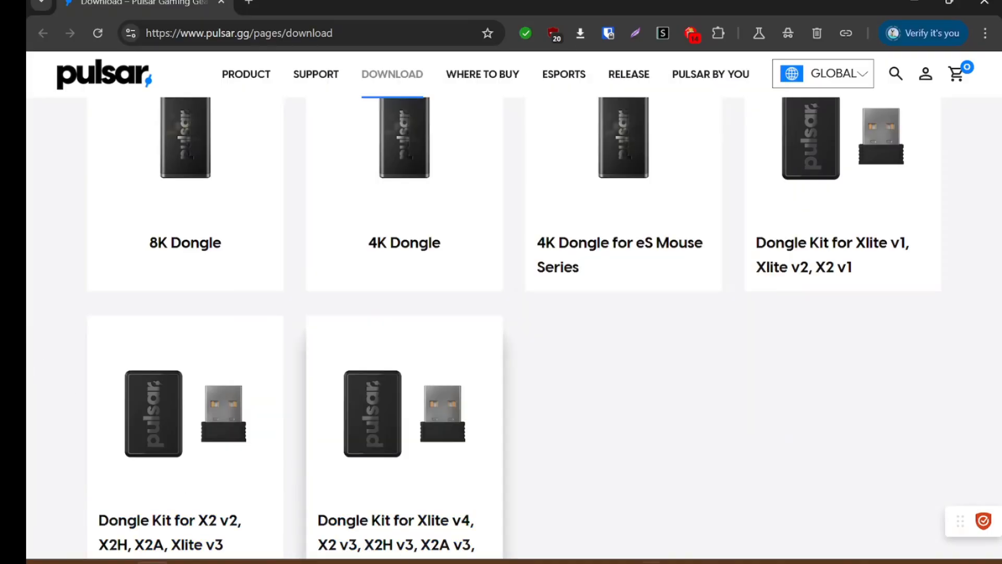
{"action": "mouse_move", "coordinate": [185, 489]}
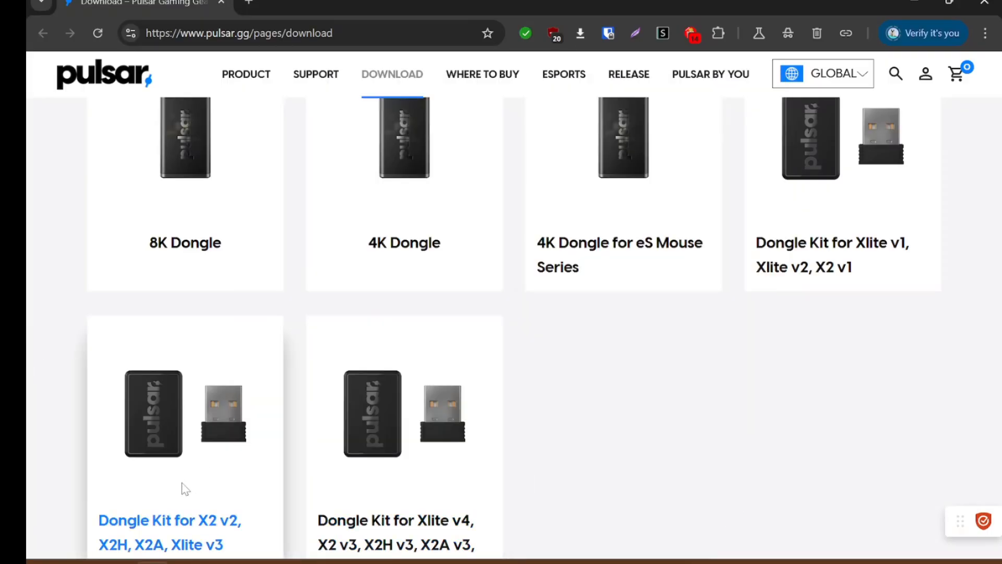
{"action": "left_click", "coordinate": [169, 520]}
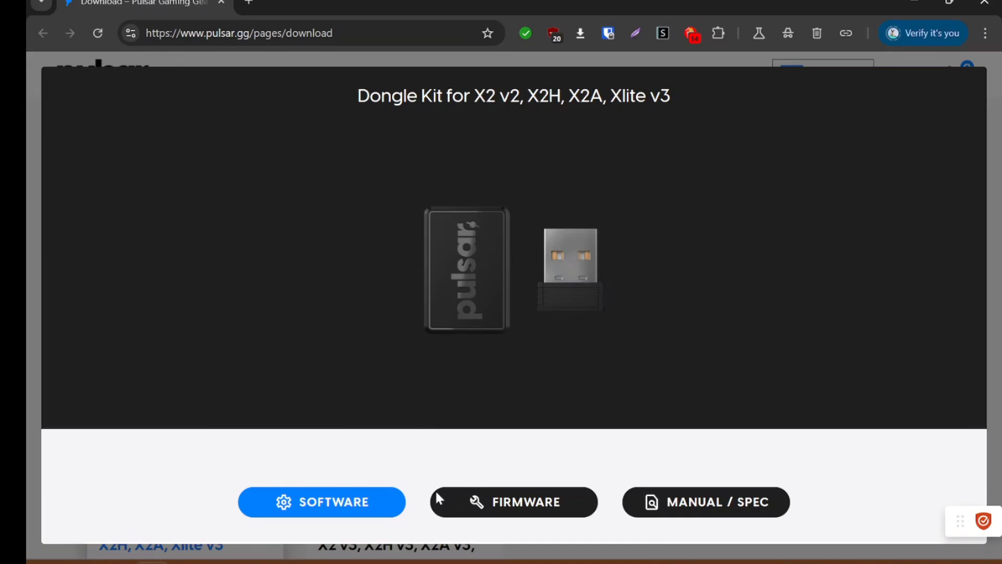
{"action": "left_click", "coordinate": [514, 501]}
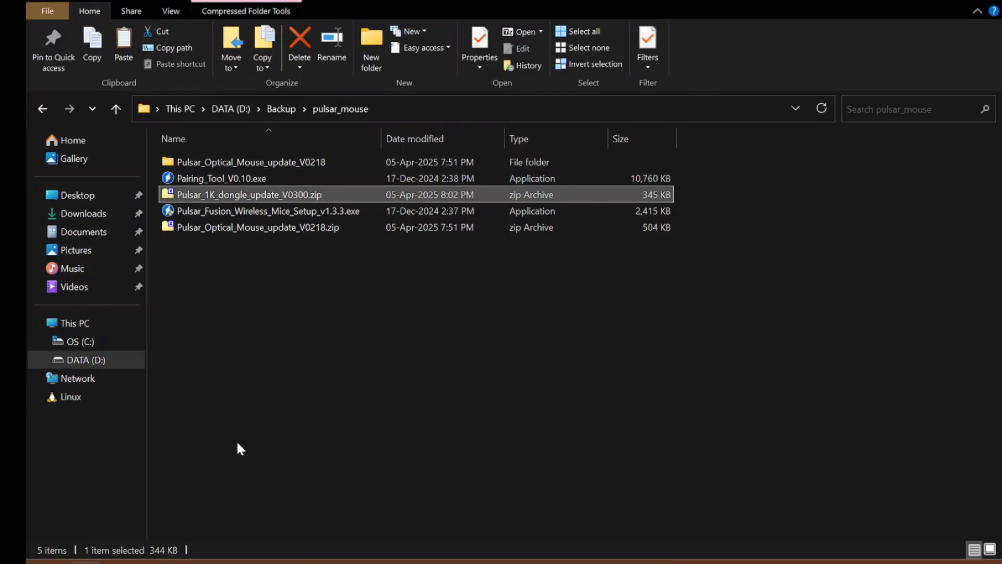
Extract the 1K dongle update V0300 archive with 7-Zip into its folder and launch the update tool
{"action": "right_click", "coordinate": [259, 195]}
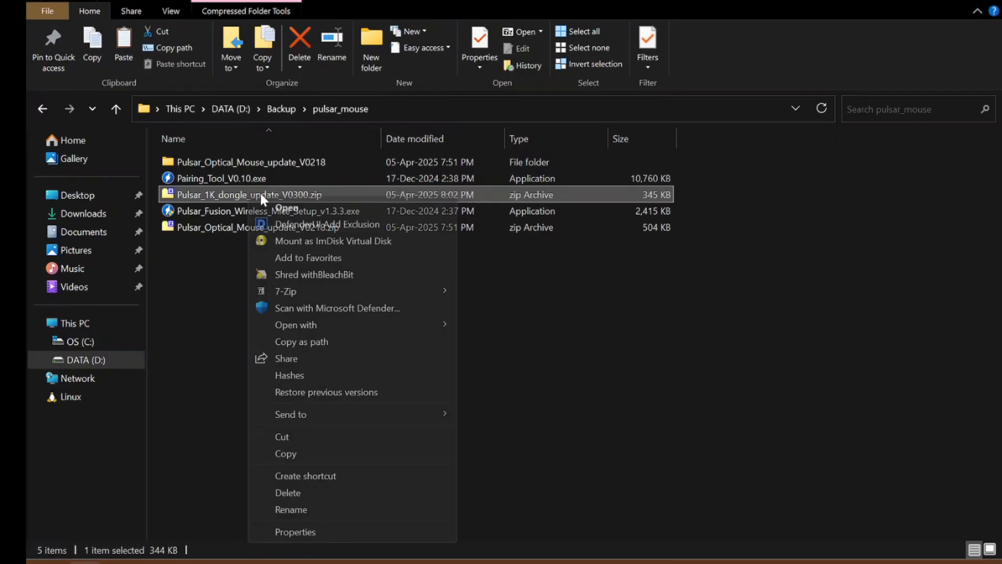
{"action": "mouse_move", "coordinate": [285, 291]}
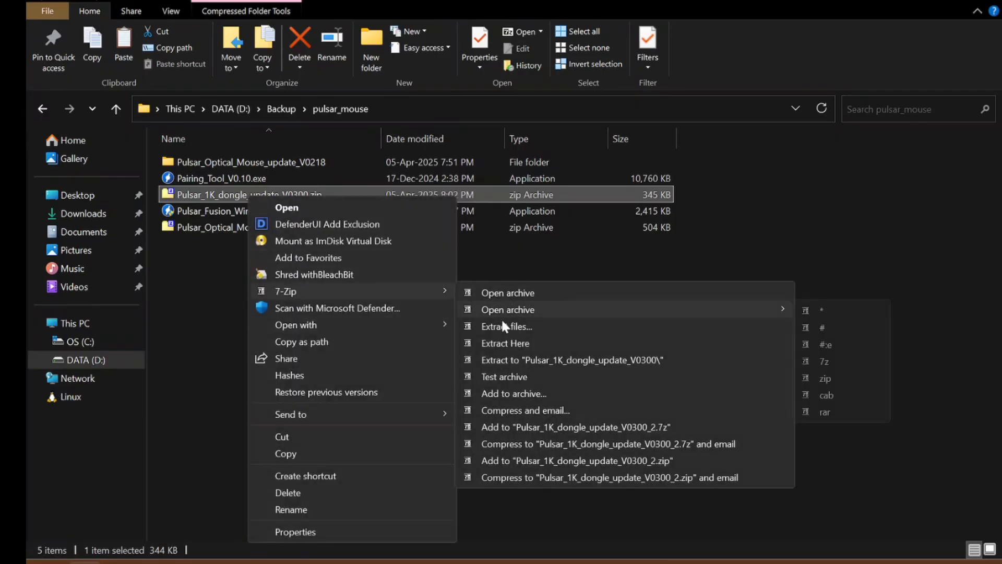
{"action": "left_click", "coordinate": [504, 344]}
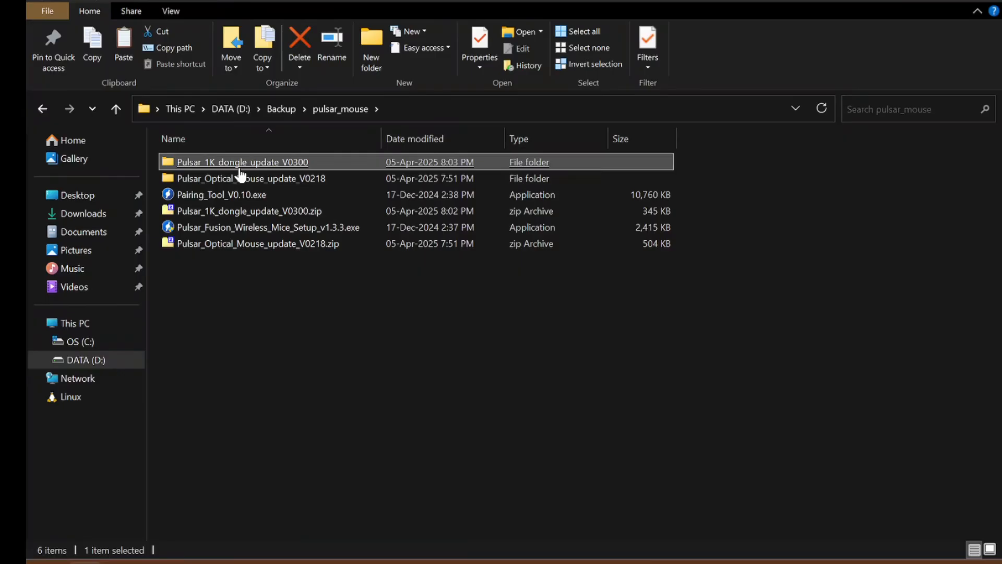
{"action": "double_click", "coordinate": [241, 162]}
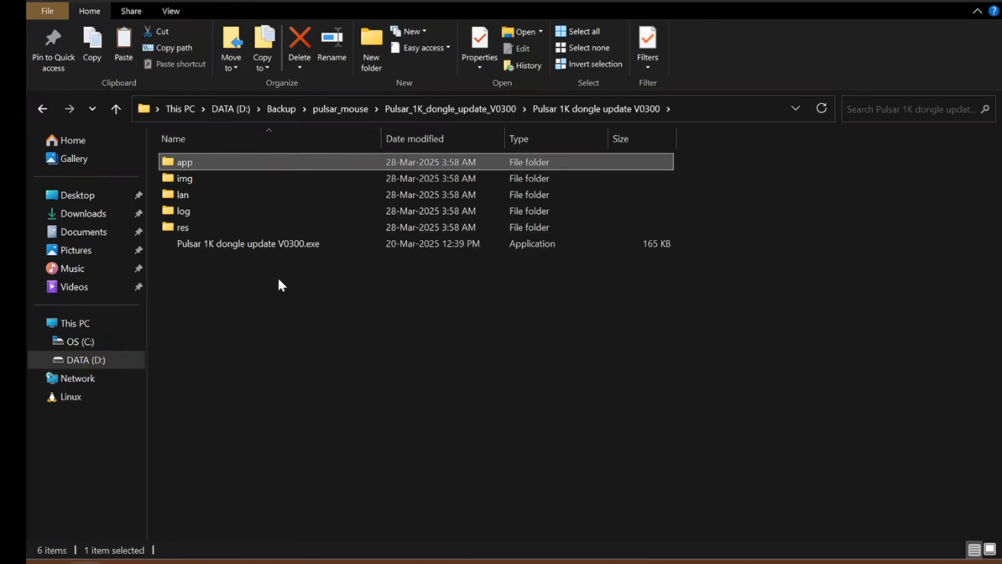
{"action": "right_click", "coordinate": [248, 243]}
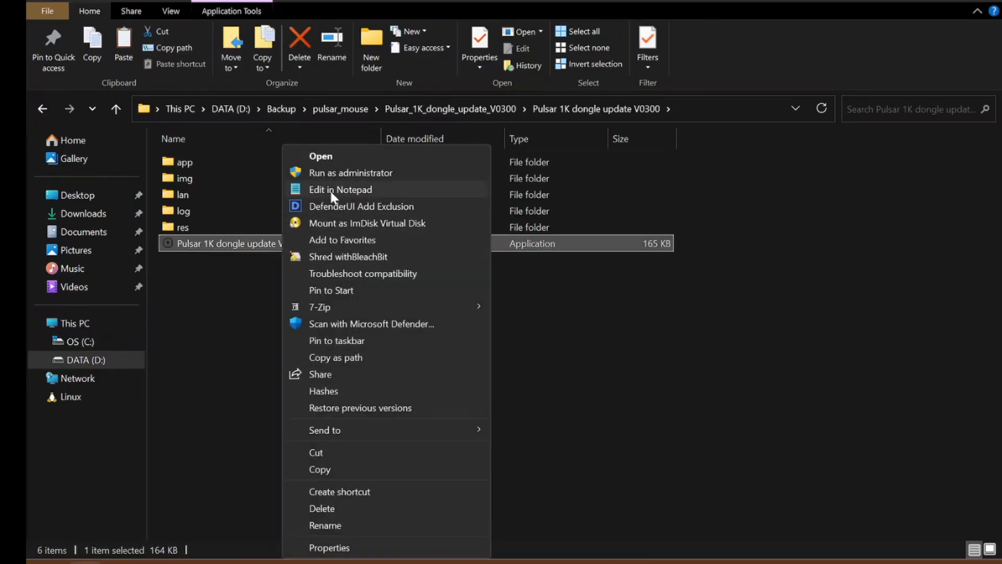
{"action": "left_click", "coordinate": [319, 156]}
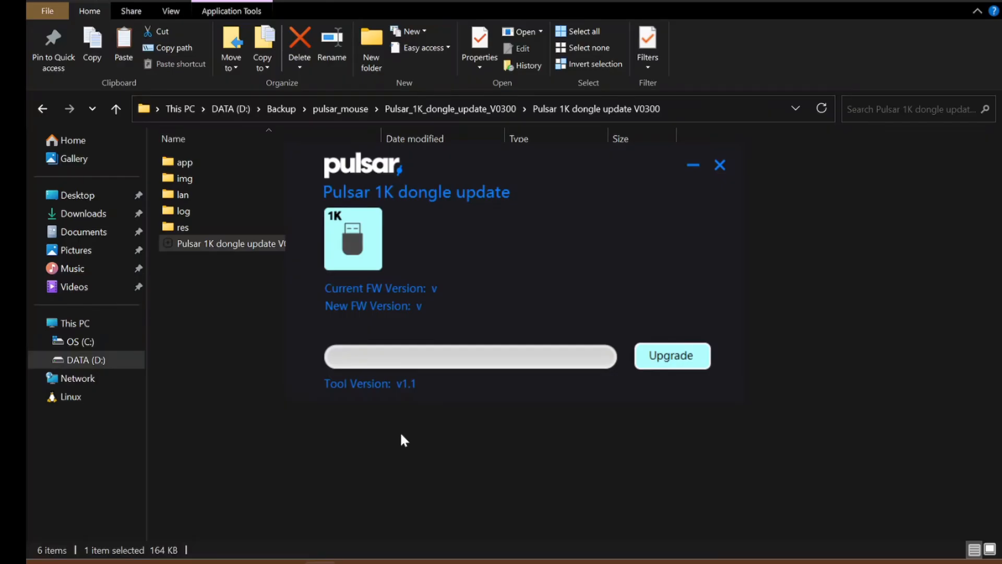
{"action": "mouse_move", "coordinate": [441, 308]}
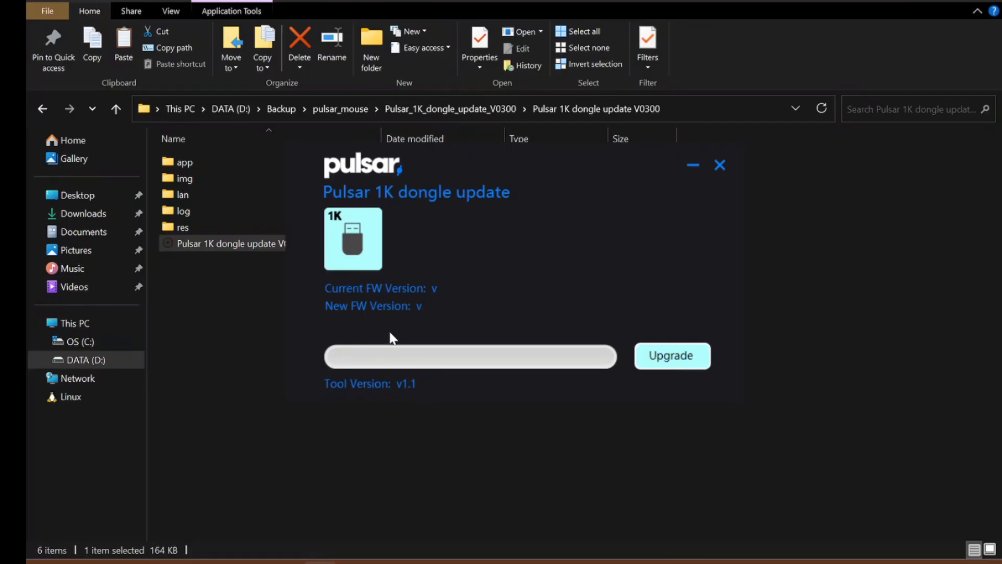
{"action": "mouse_move", "coordinate": [479, 365]}
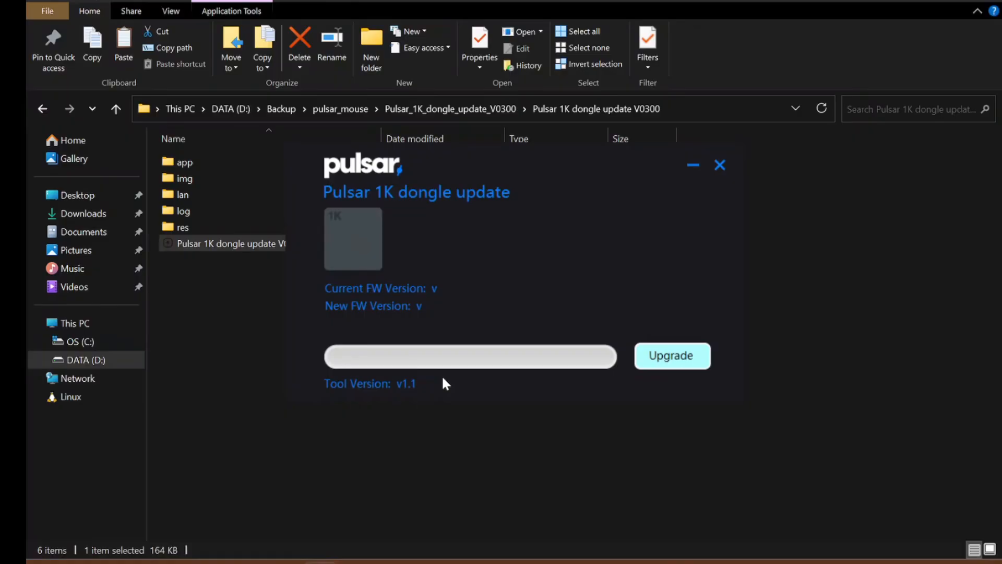
{"action": "mouse_move", "coordinate": [599, 336]}
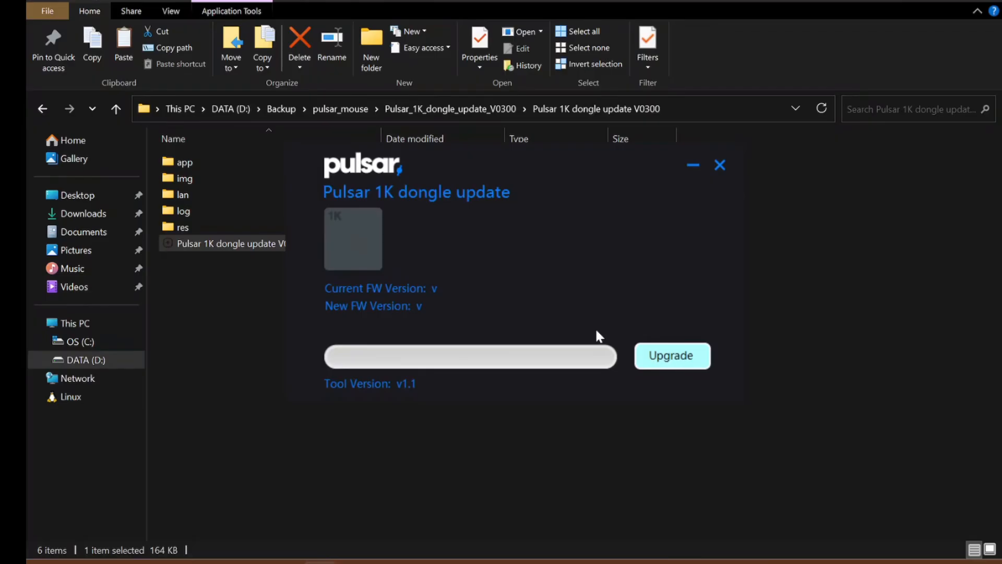
{"action": "mouse_move", "coordinate": [352, 235]}
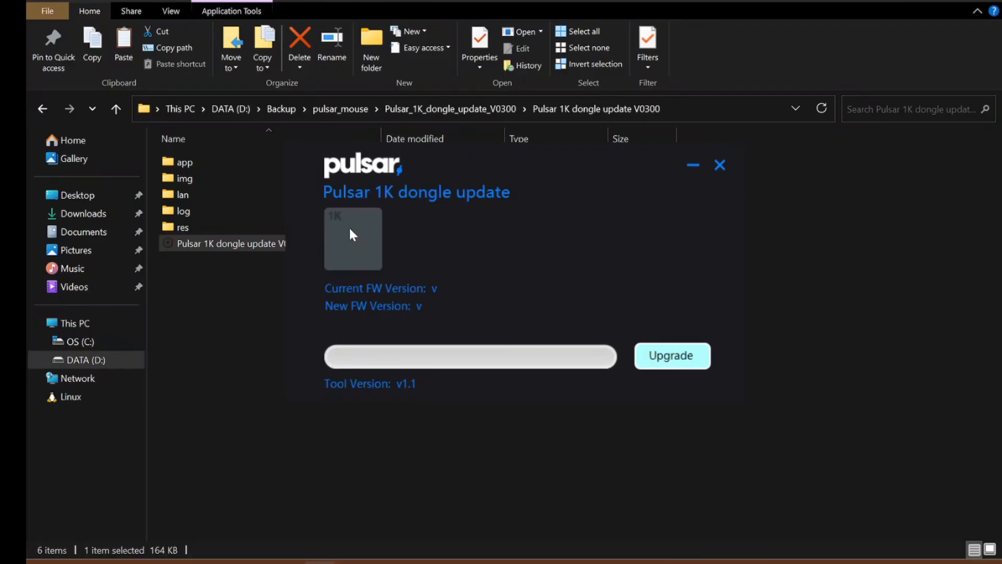
{"action": "mouse_move", "coordinate": [320, 286]}
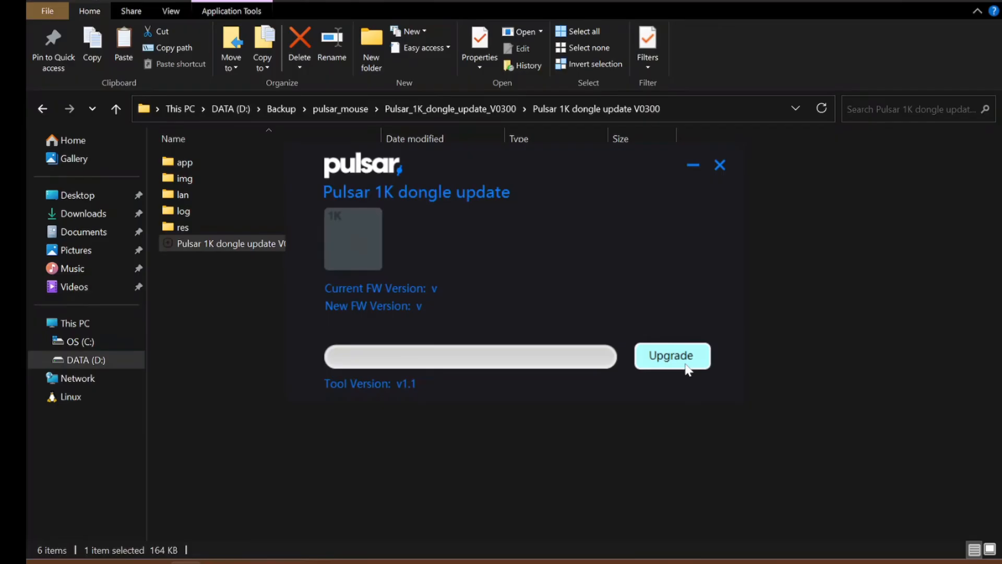
{"action": "mouse_move", "coordinate": [913, 410]}
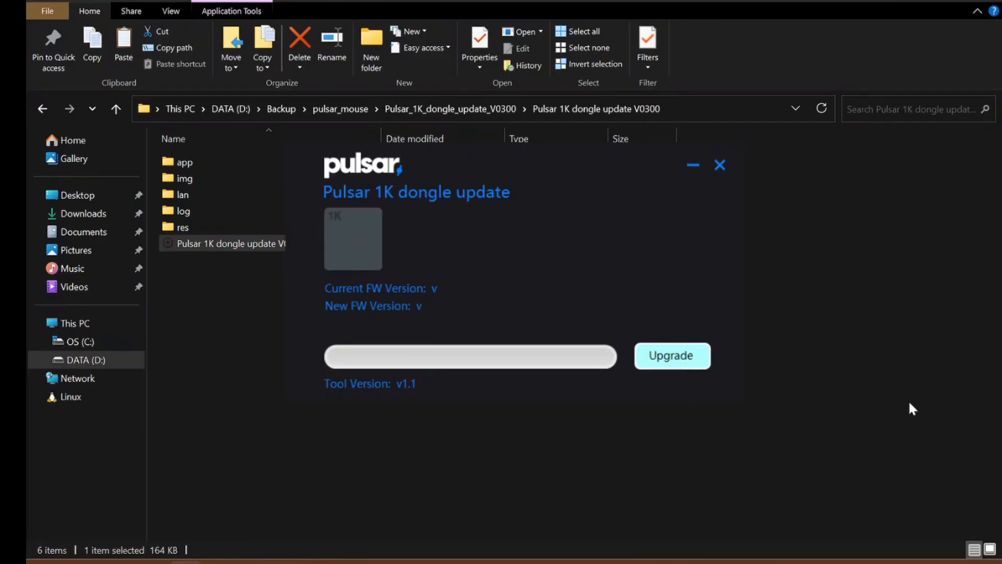
{"action": "mouse_move", "coordinate": [987, 404]}
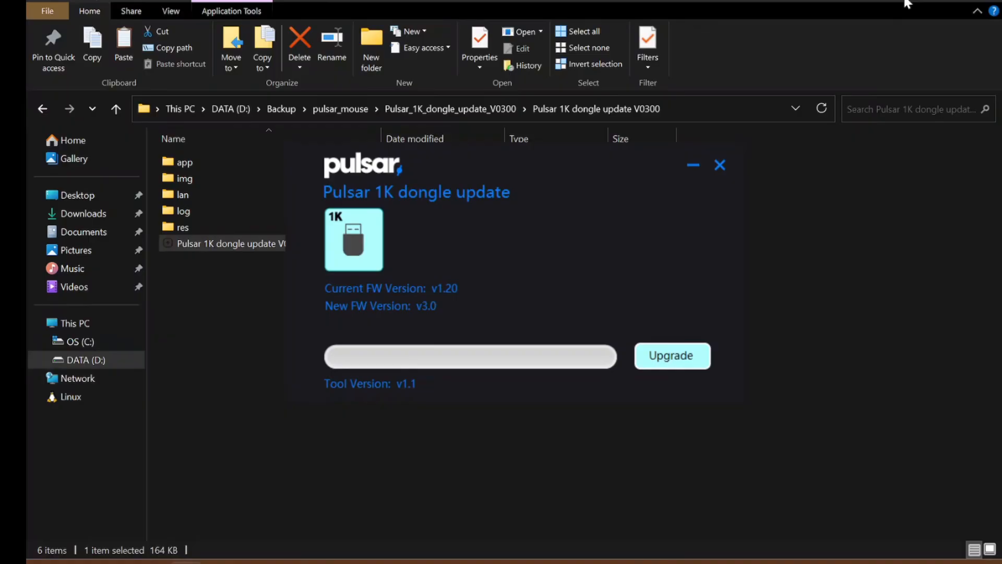
{"action": "mouse_move", "coordinate": [627, 425]}
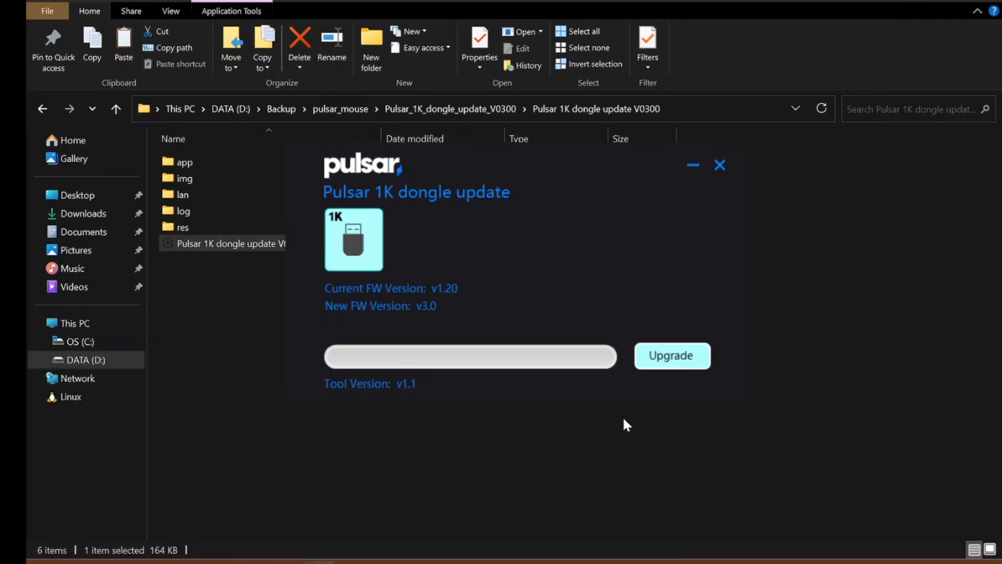
{"action": "mouse_move", "coordinate": [643, 415]}
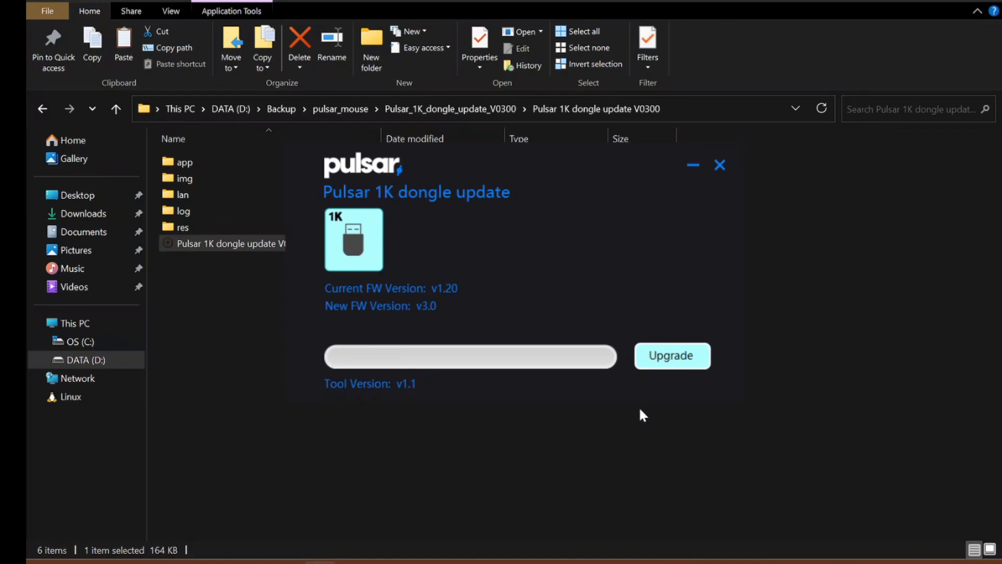
{"action": "mouse_move", "coordinate": [603, 360]}
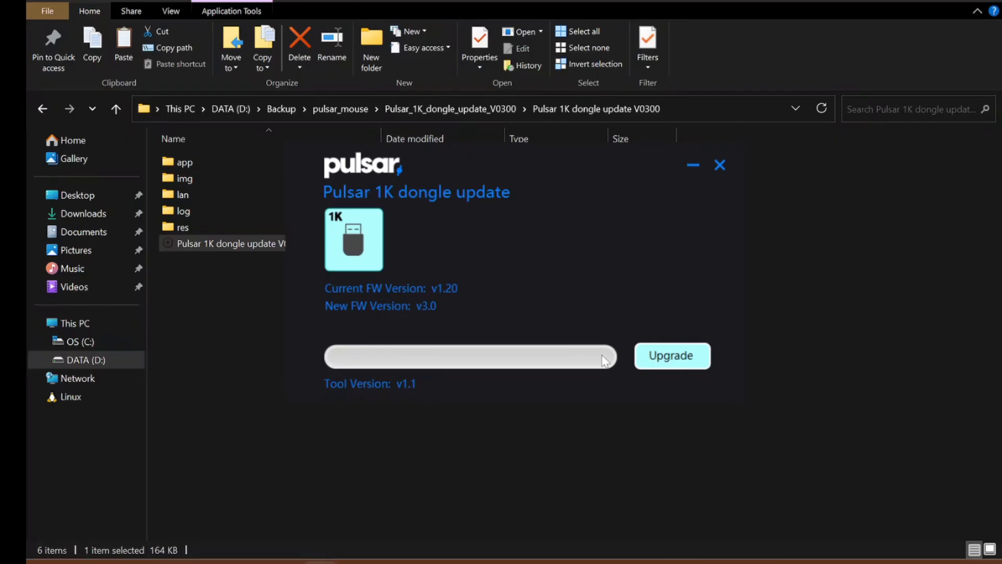
{"action": "mouse_move", "coordinate": [412, 315]}
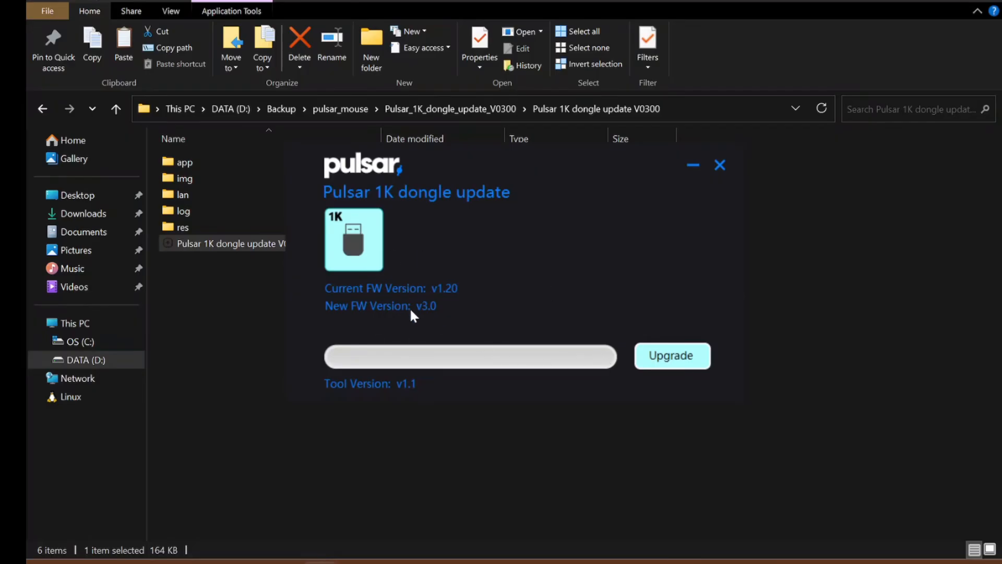
{"action": "mouse_move", "coordinate": [602, 359]}
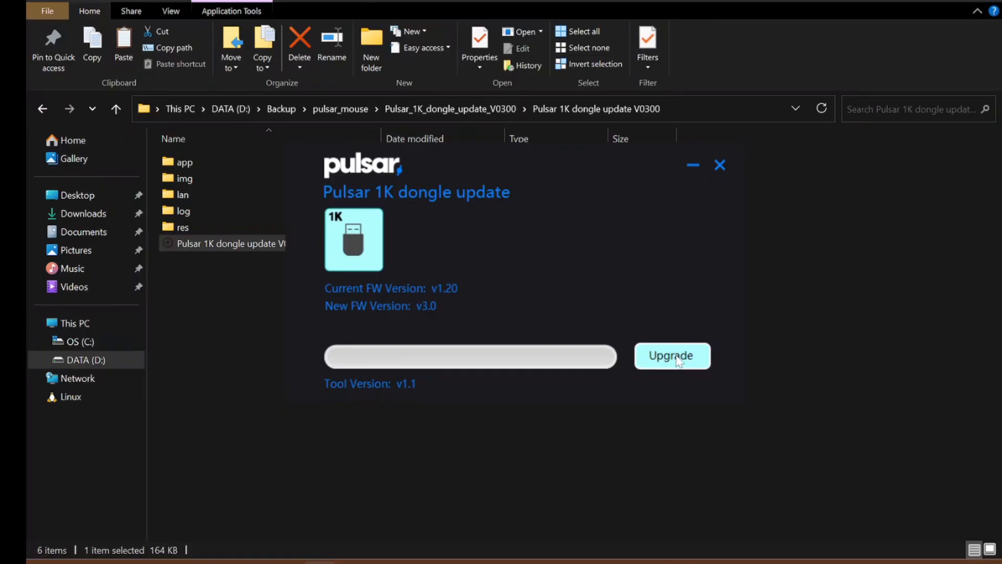
Start the Upgrade to flash the receiver from firmware v1.20 to v3.0
{"action": "left_click", "coordinate": [671, 355]}
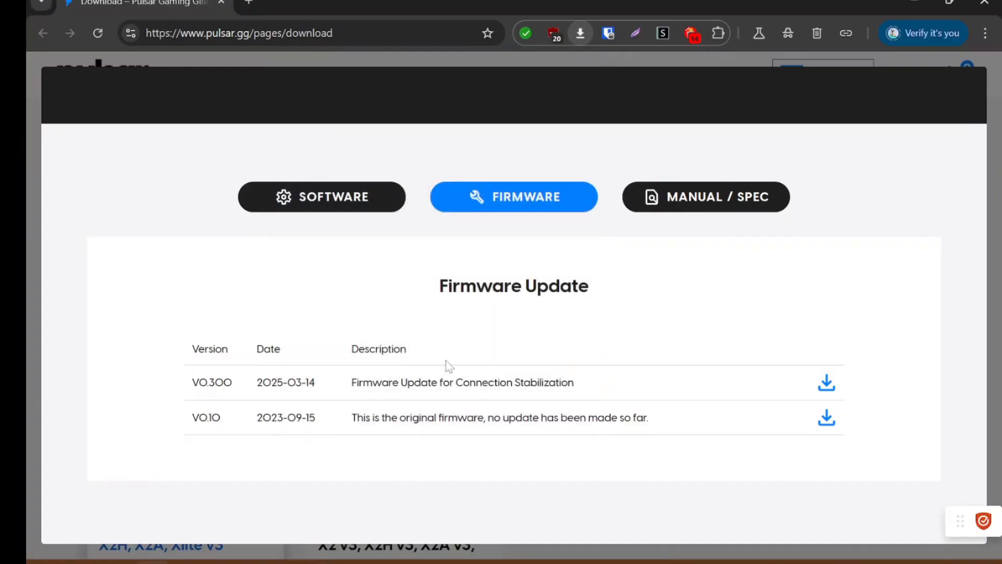
Check the Software downloads, confirm the updater shows Success at v3.00, and close it
{"action": "left_click", "coordinate": [321, 196]}
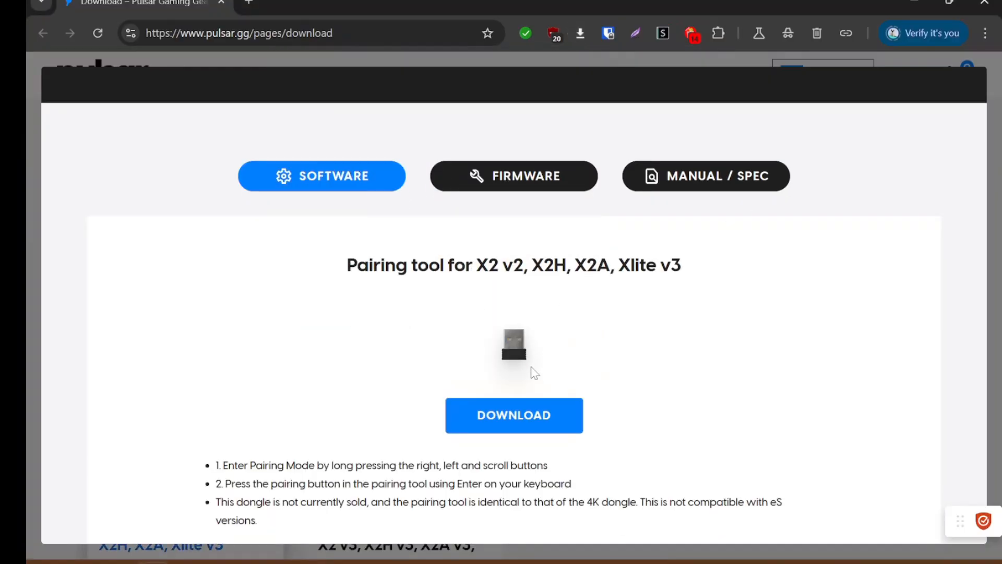
{"action": "scroll", "scroll_direction": "down", "scroll_amount": 3}
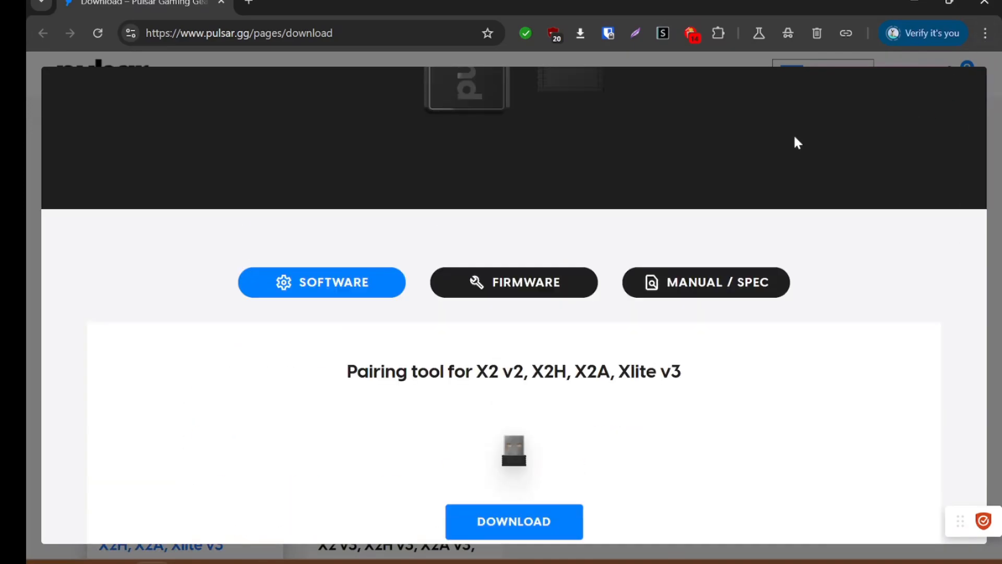
{"action": "left_click", "coordinate": [513, 521]}
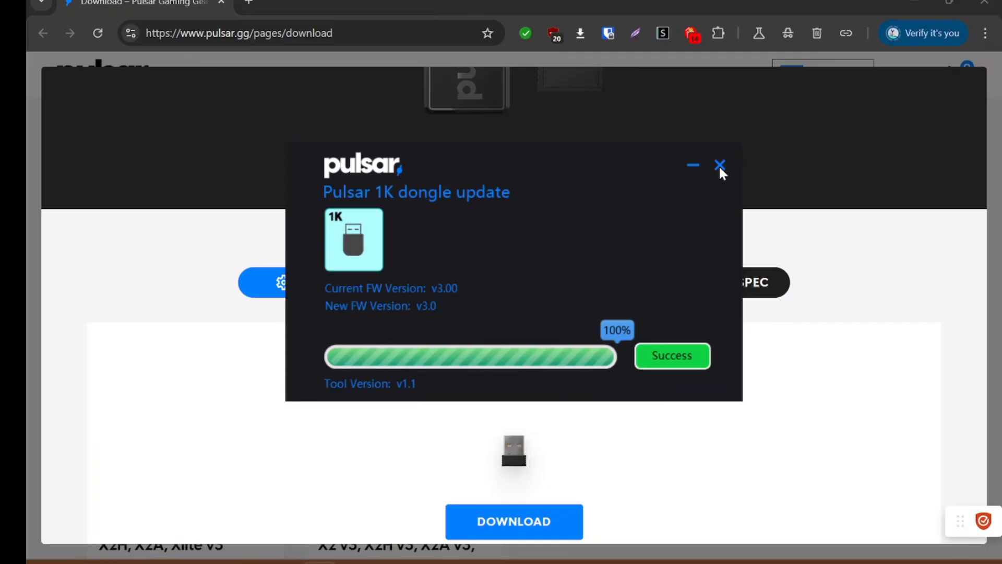
{"action": "left_click", "coordinate": [721, 166]}
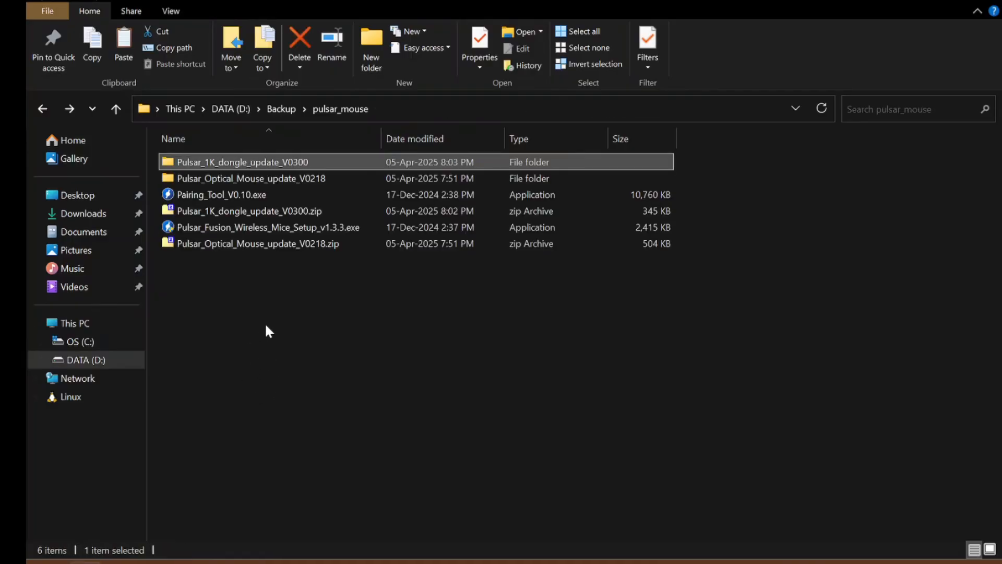
Launch Pairing_Tool_V0.10.exe and pair the mouse with the updated receiver successfully
{"action": "right_click", "coordinate": [220, 194]}
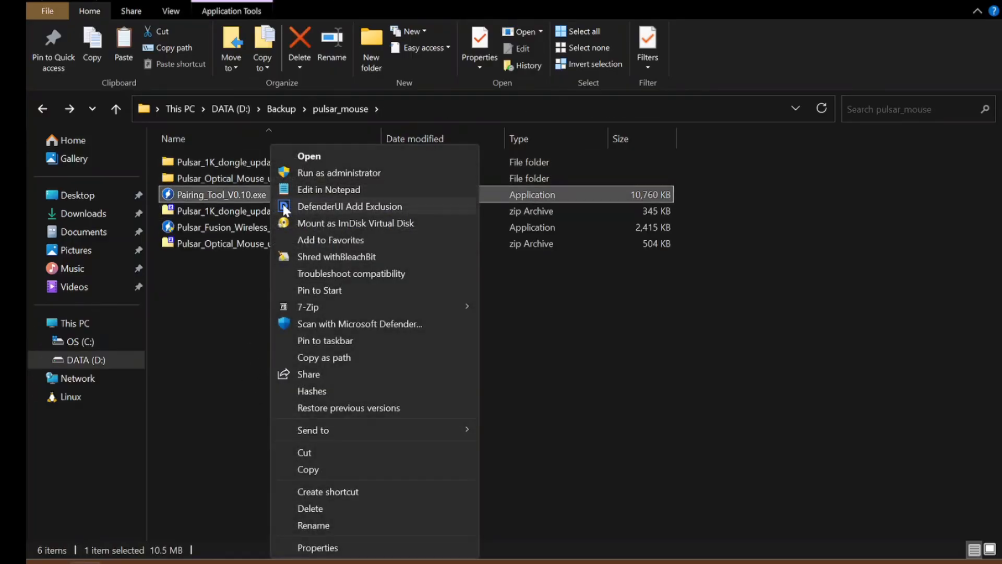
{"action": "left_click", "coordinate": [309, 155]}
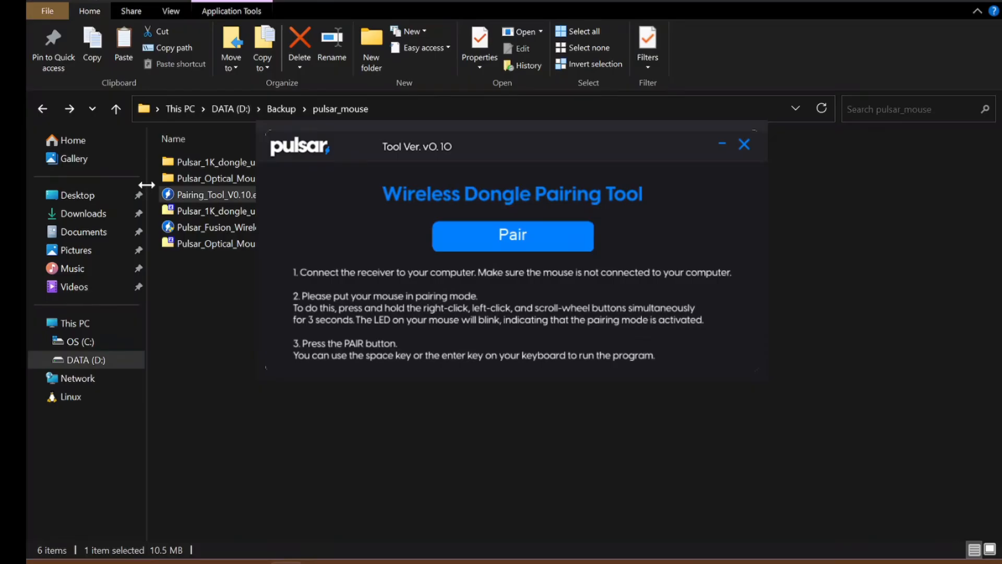
{"action": "mouse_move", "coordinate": [326, 249]}
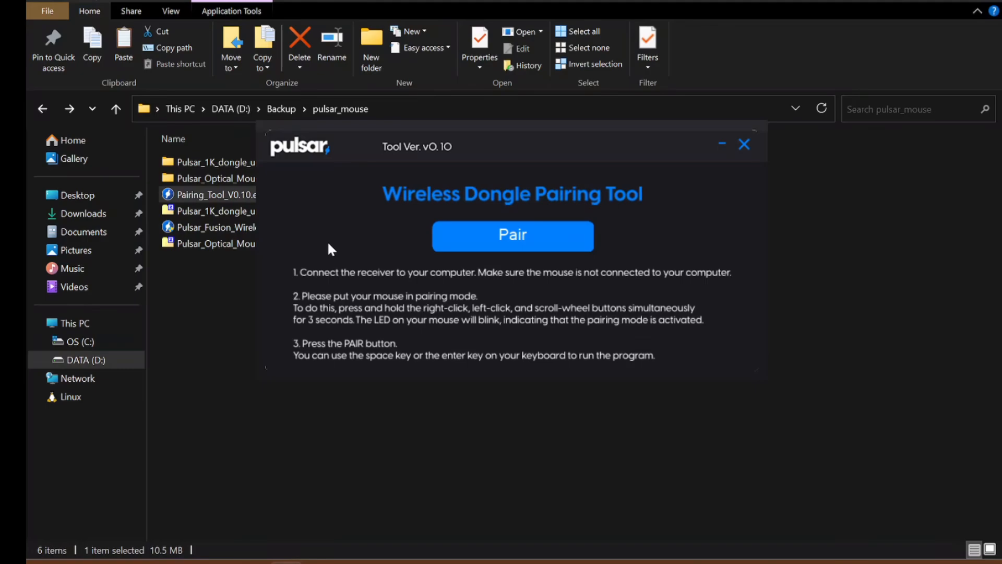
{"action": "mouse_move", "coordinate": [485, 341]}
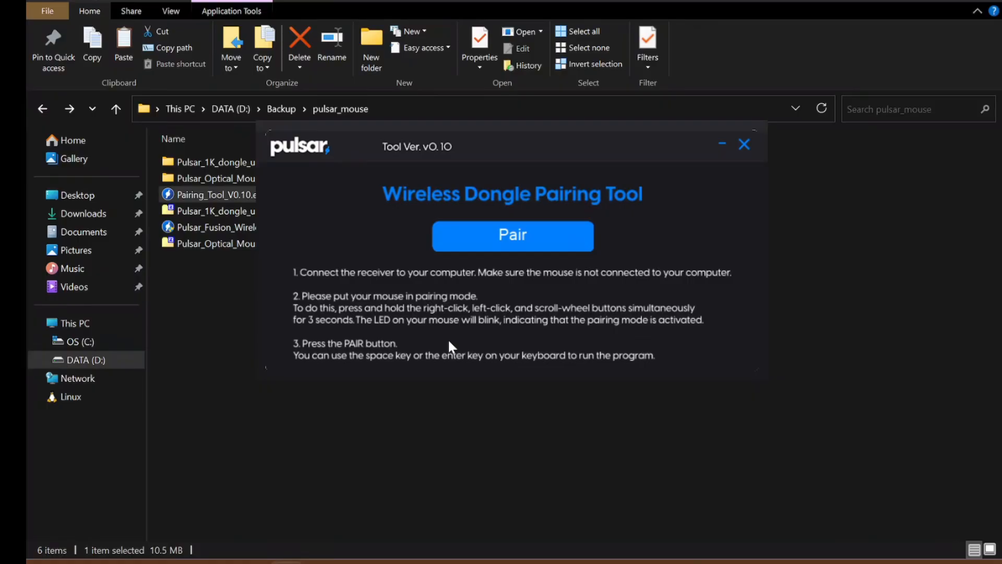
{"action": "left_click", "coordinate": [512, 235]}
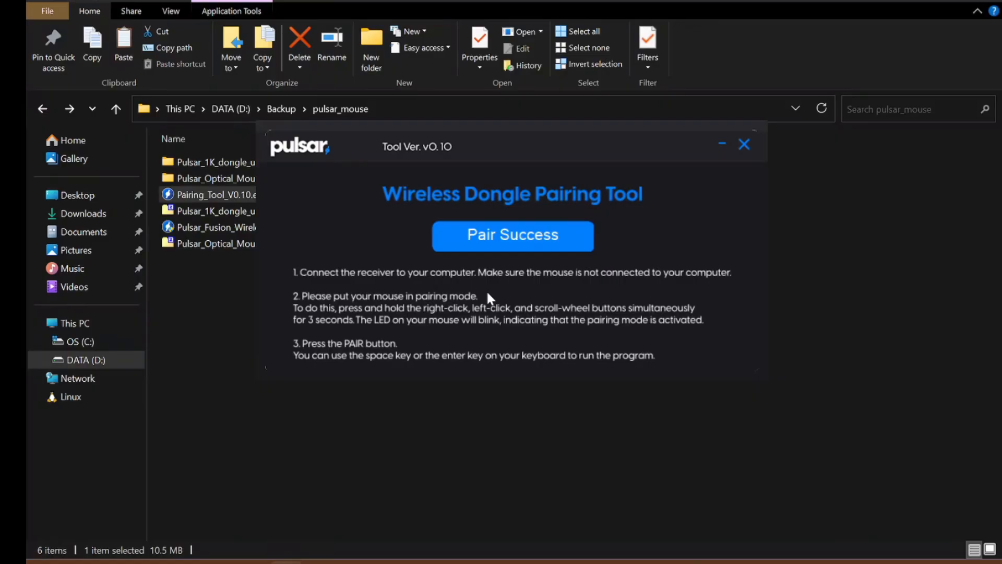
{"action": "mouse_move", "coordinate": [406, 232]}
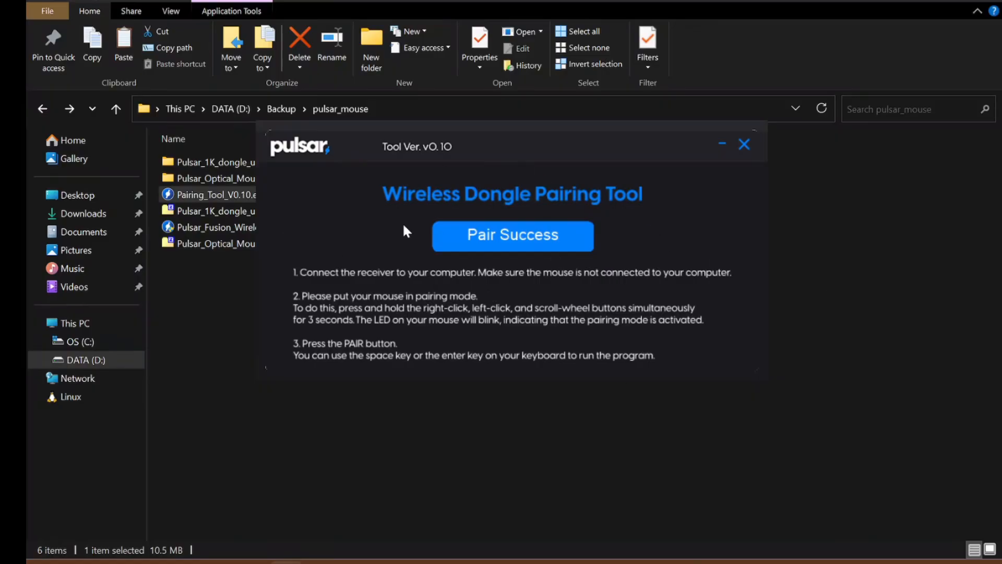
{"action": "left_click", "coordinate": [512, 235]}
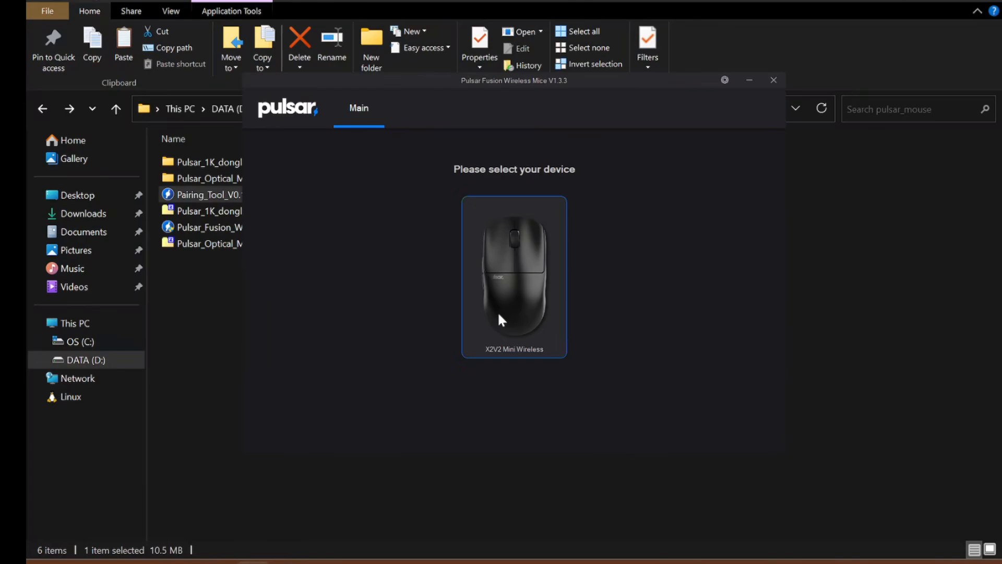
{"action": "mouse_move", "coordinate": [500, 330]}
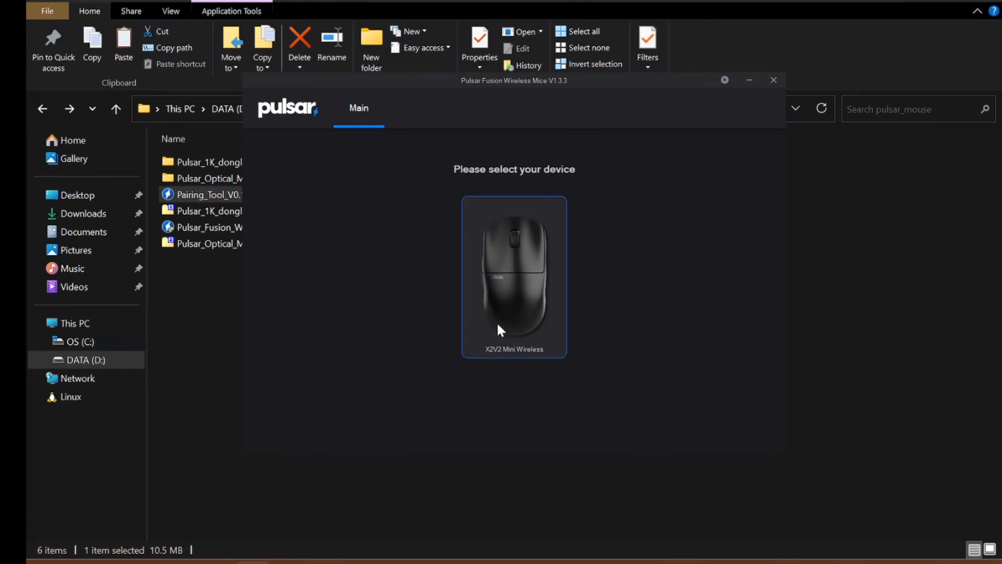
{"action": "mouse_move", "coordinate": [678, 266]}
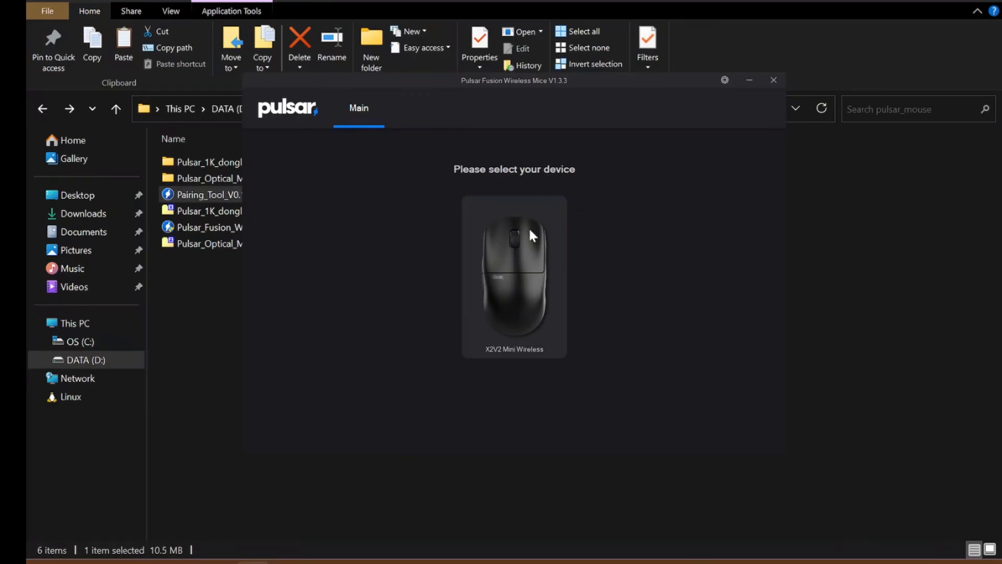
{"action": "mouse_move", "coordinate": [495, 251]}
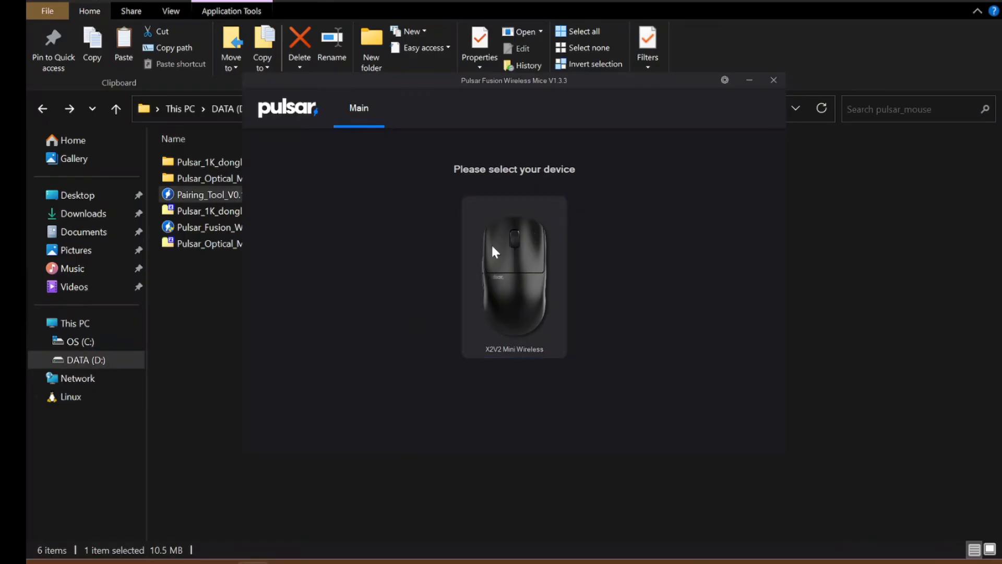
{"action": "mouse_move", "coordinate": [626, 312]}
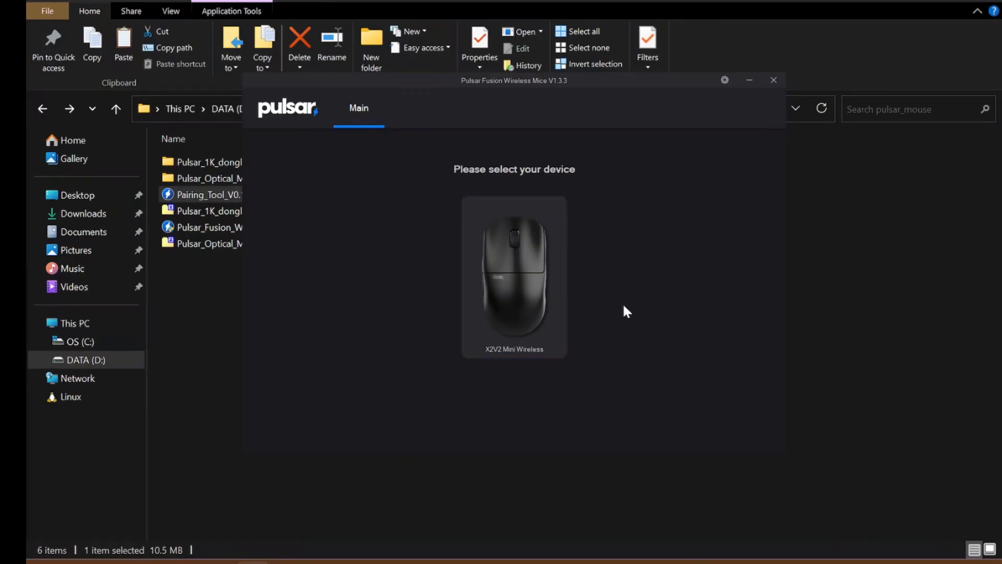
{"action": "mouse_move", "coordinate": [502, 377]}
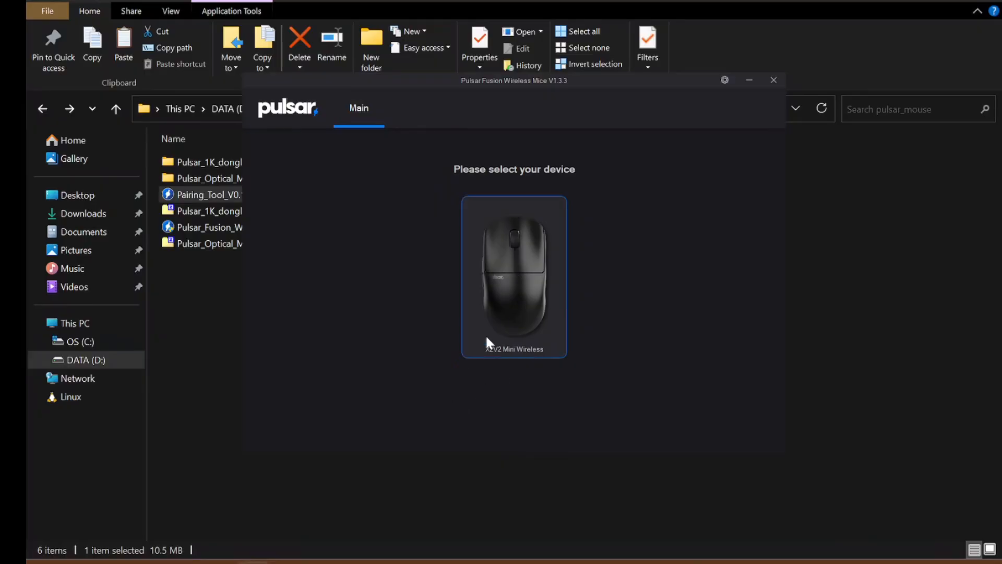
{"action": "mouse_move", "coordinate": [417, 344]}
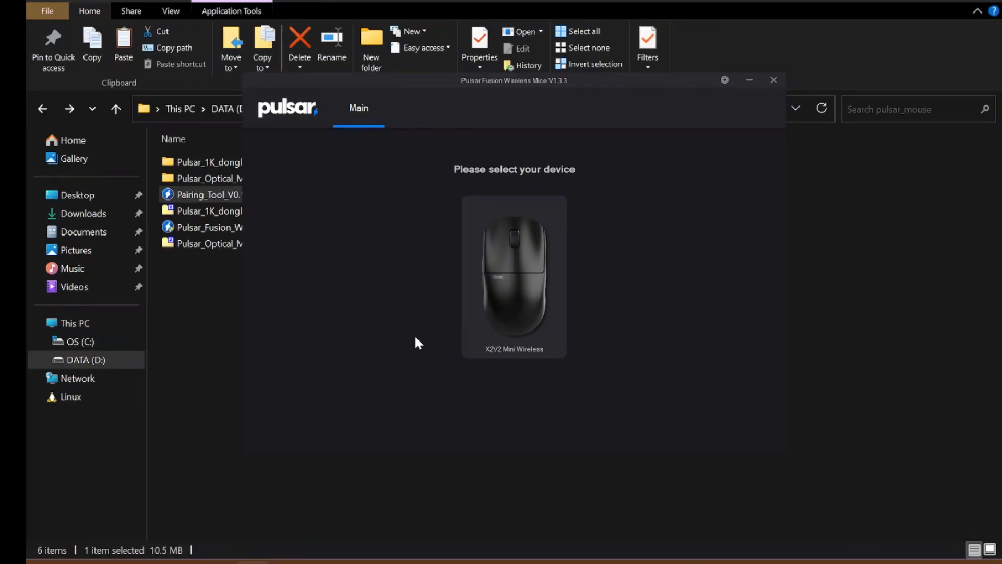
{"action": "mouse_move", "coordinate": [380, 403]}
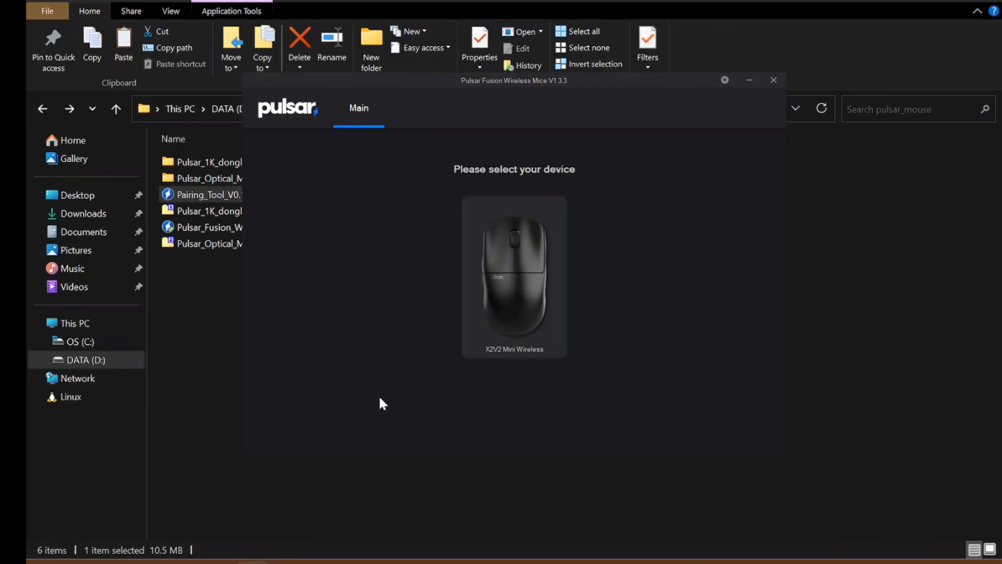
{"action": "mouse_move", "coordinate": [408, 405]}
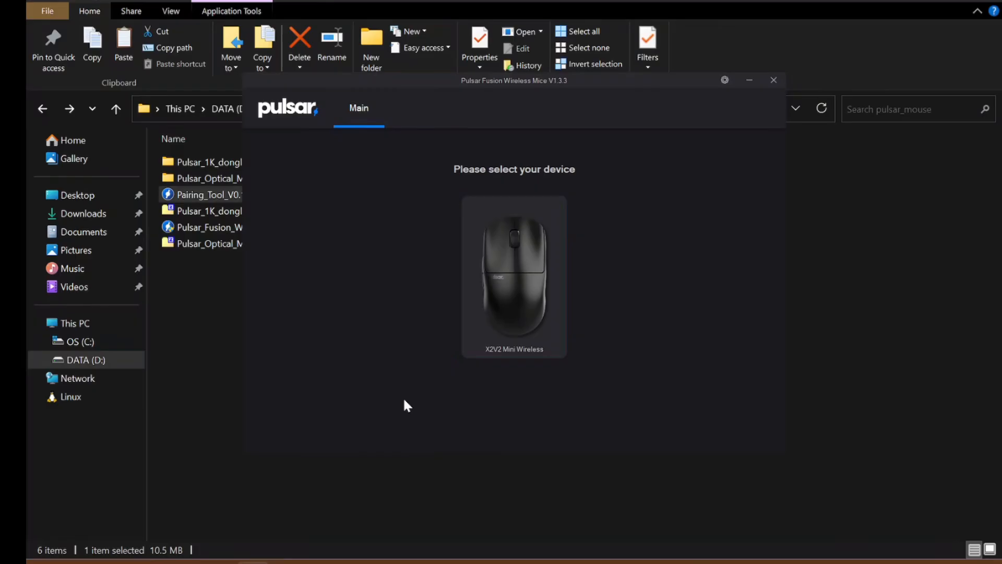
Select the X2V2 Mini Wireless device in Pulsar Fusion to load its settings
{"action": "left_click", "coordinate": [514, 275]}
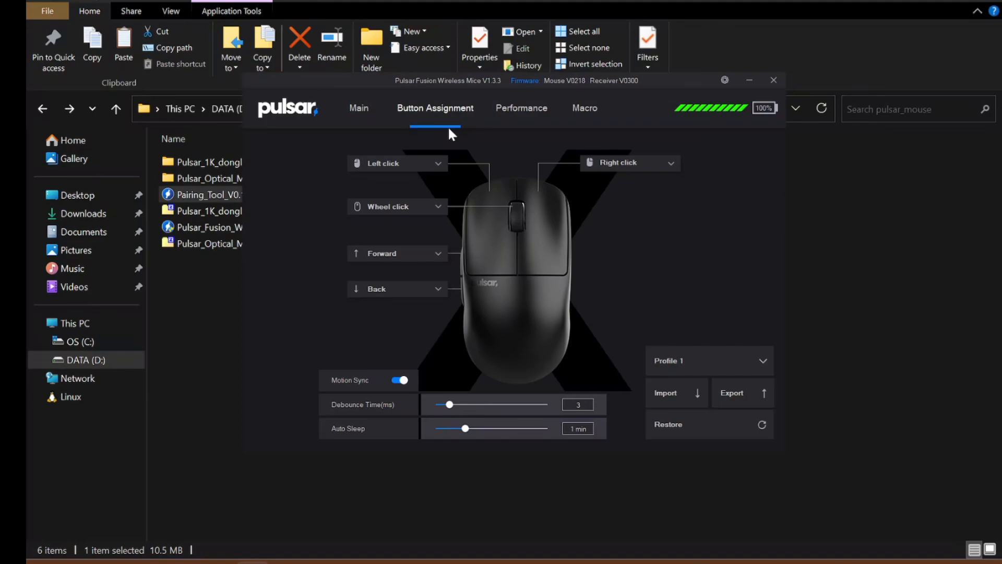
Show the Performance page with four DPI stages (800–5000) and 1kHz polling
{"action": "left_click", "coordinate": [522, 107]}
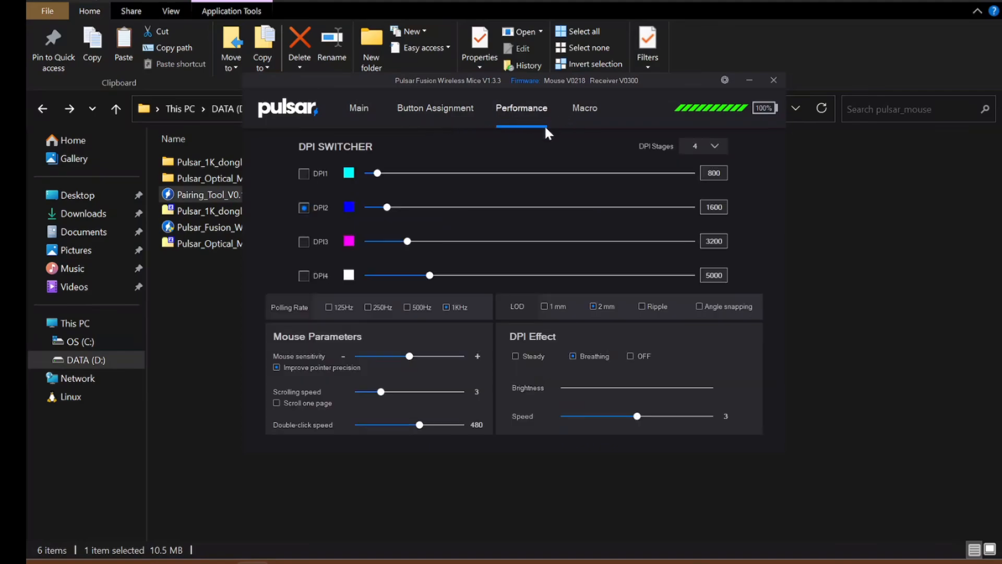